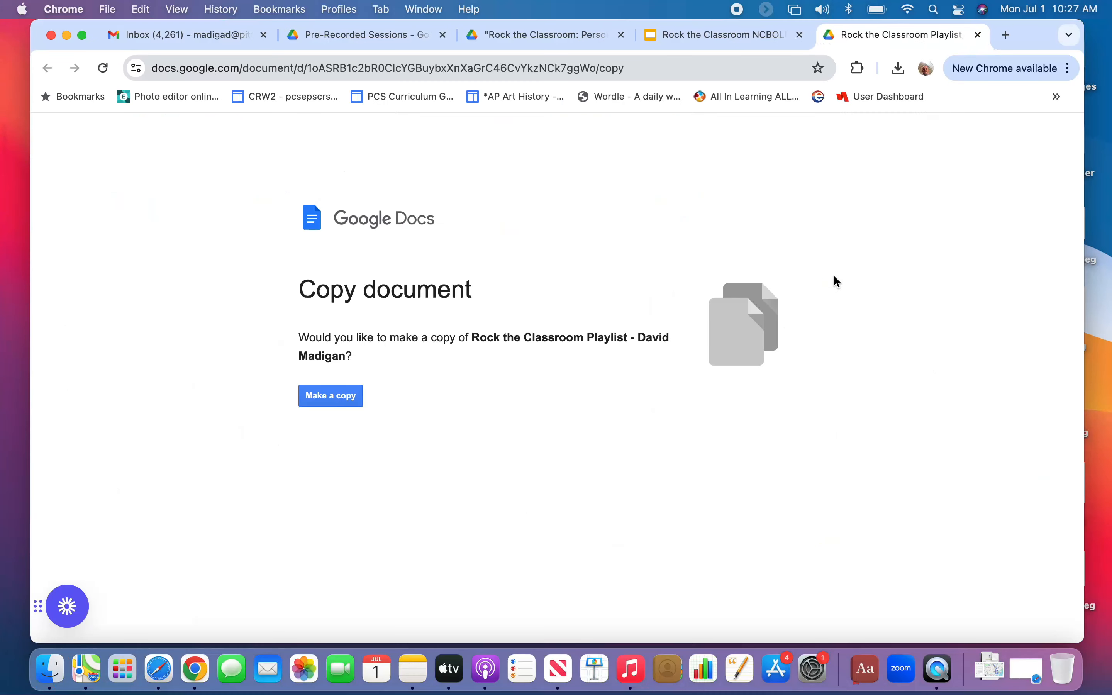
pyautogui.moveTo(504, 276)
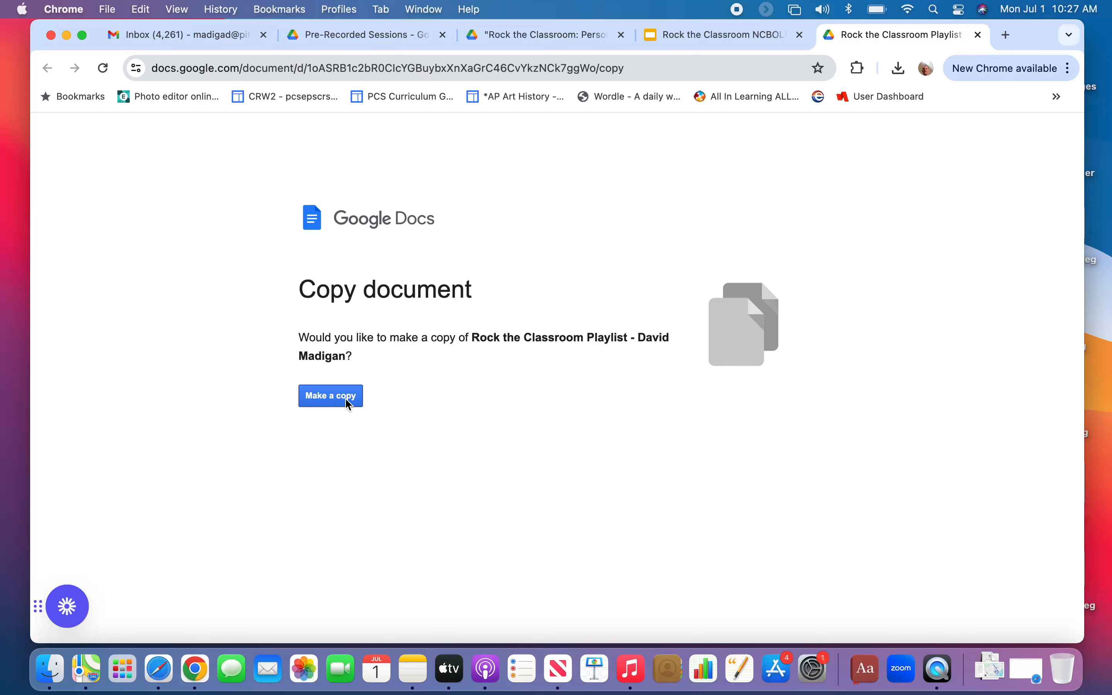
# Make a personal copy of the Rock the Classroom Playlist document.
pyautogui.click(330, 395)
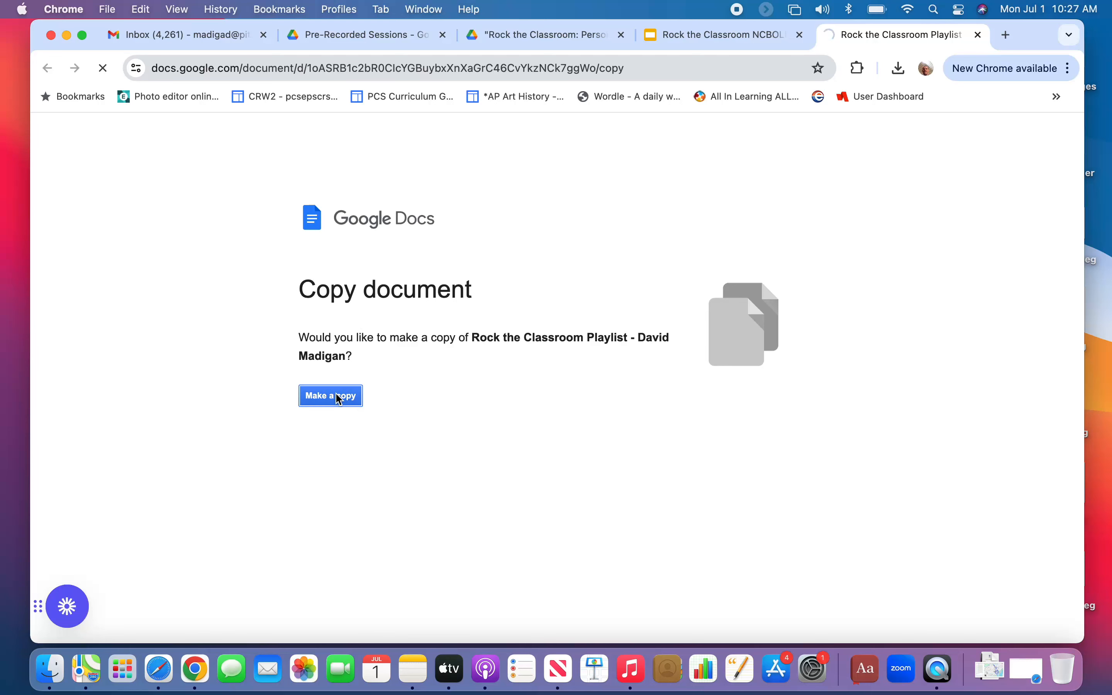
pyautogui.click(330, 395)
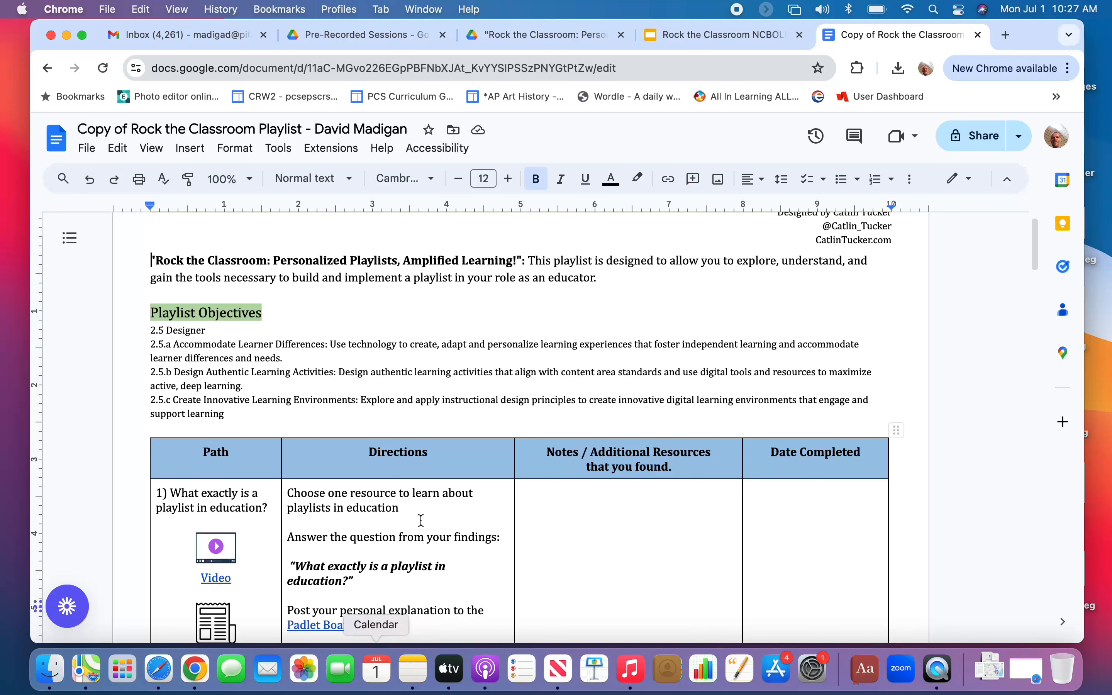
# Scroll past the Playlist Objectives to the first path row with its Video, Article and Padlet direction.
pyautogui.scroll(-3)
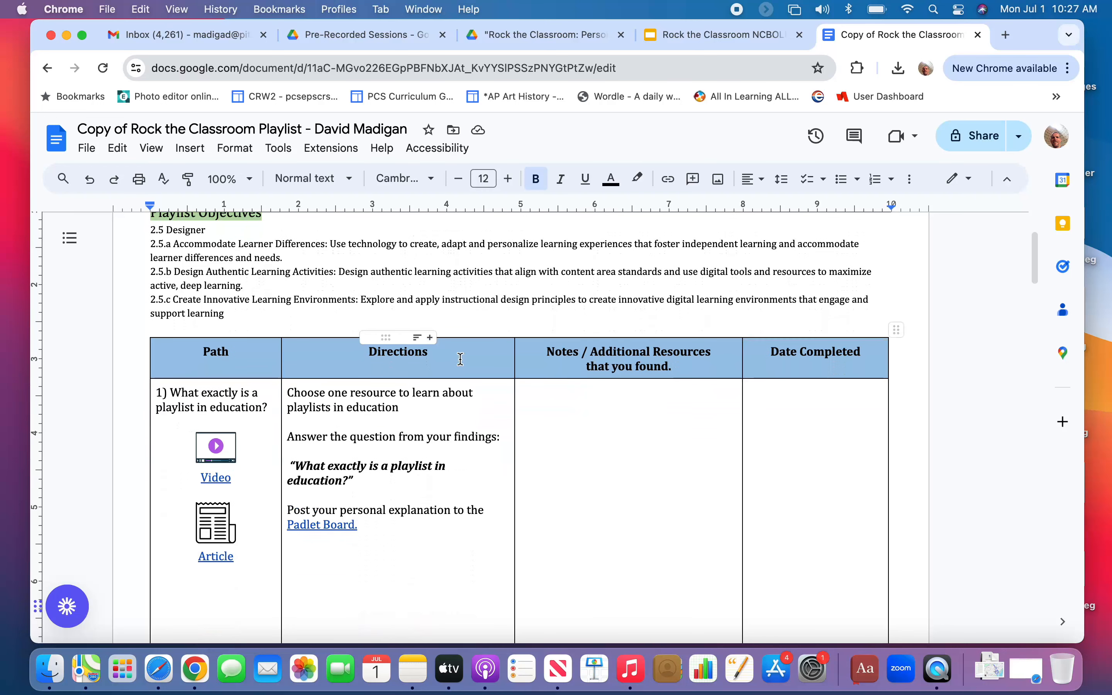
pyautogui.scroll(-3)
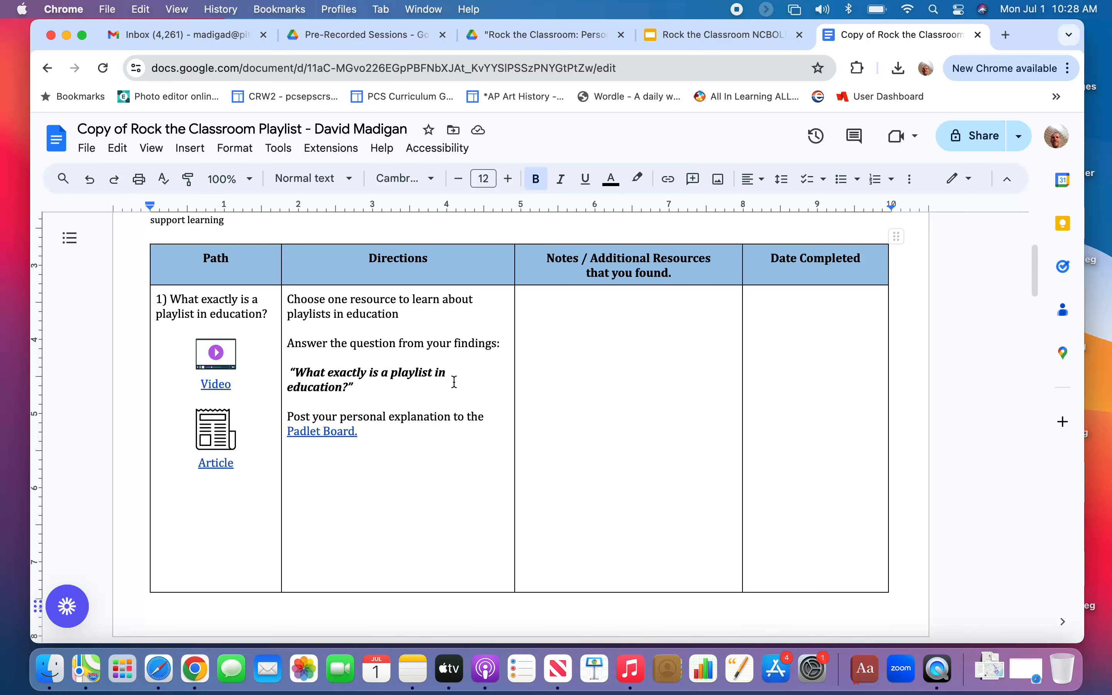
pyautogui.moveTo(424, 311)
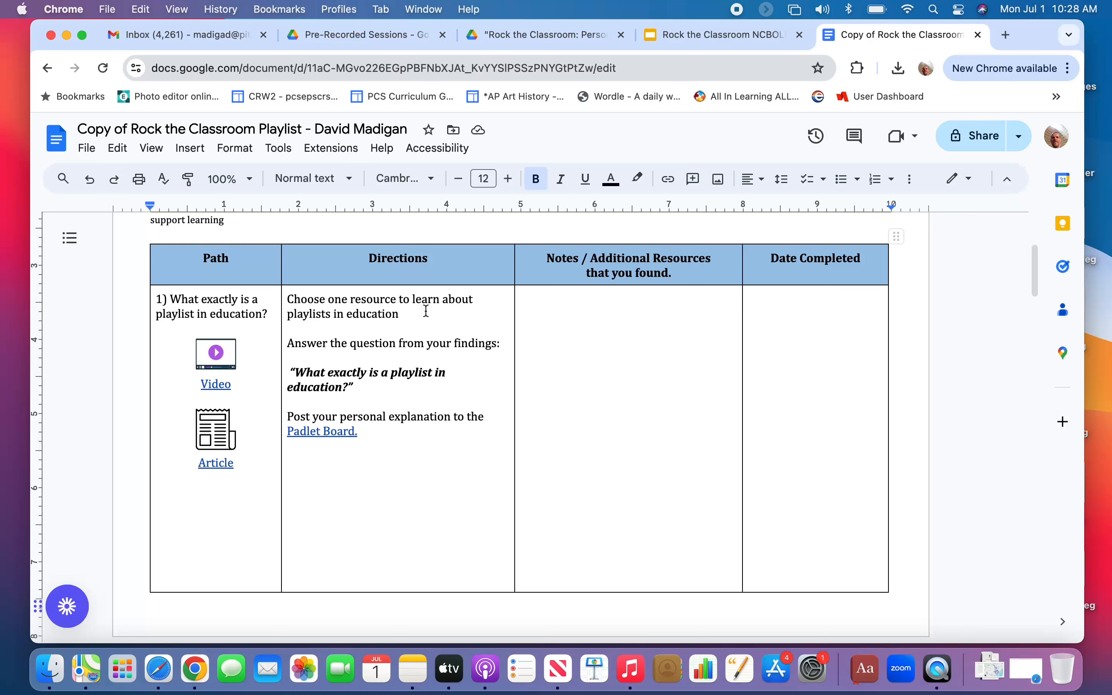
pyautogui.moveTo(657, 367)
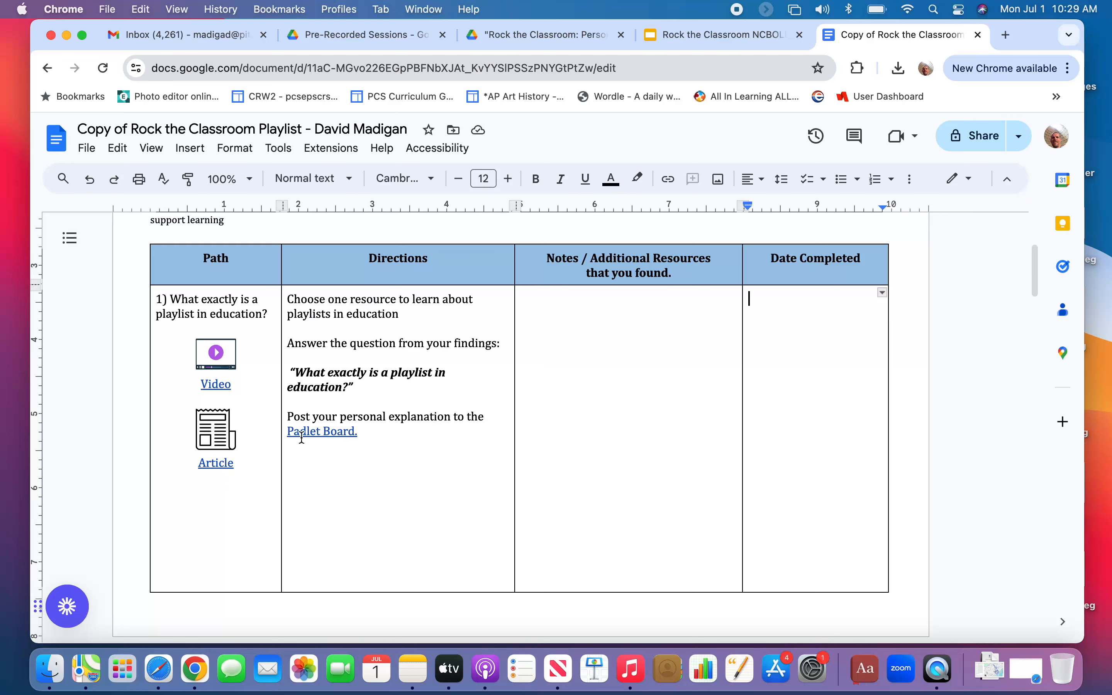
# Point out path 1's Date Completed cell and move down to the Jamboard link.
pyautogui.click(321, 431)
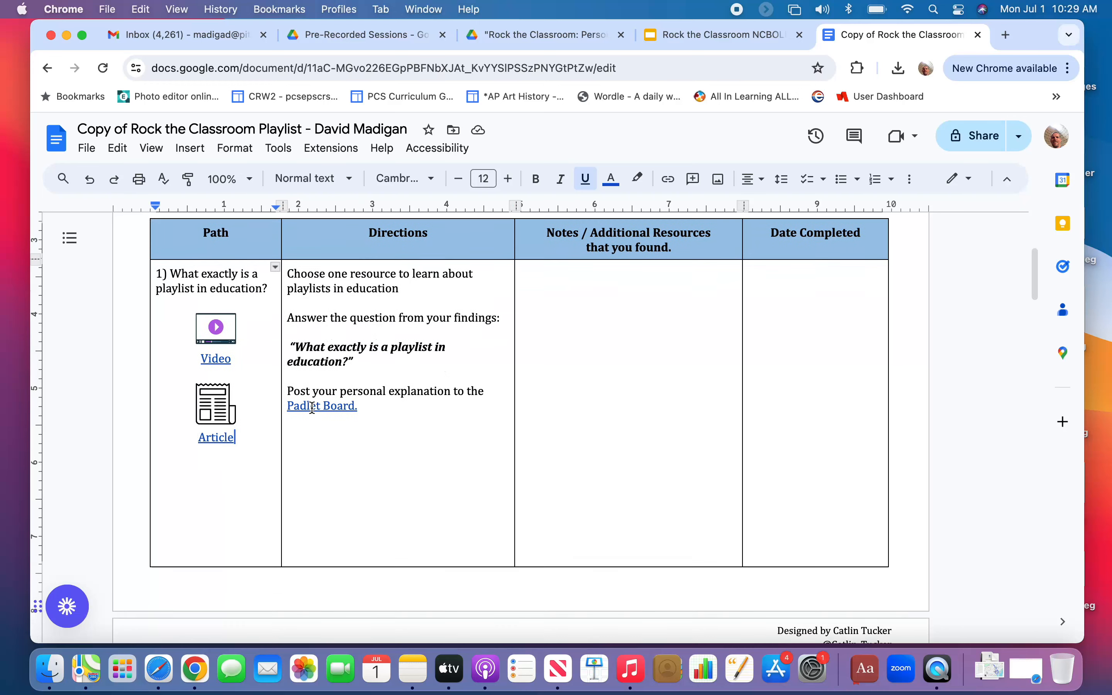
pyautogui.scroll(-3)
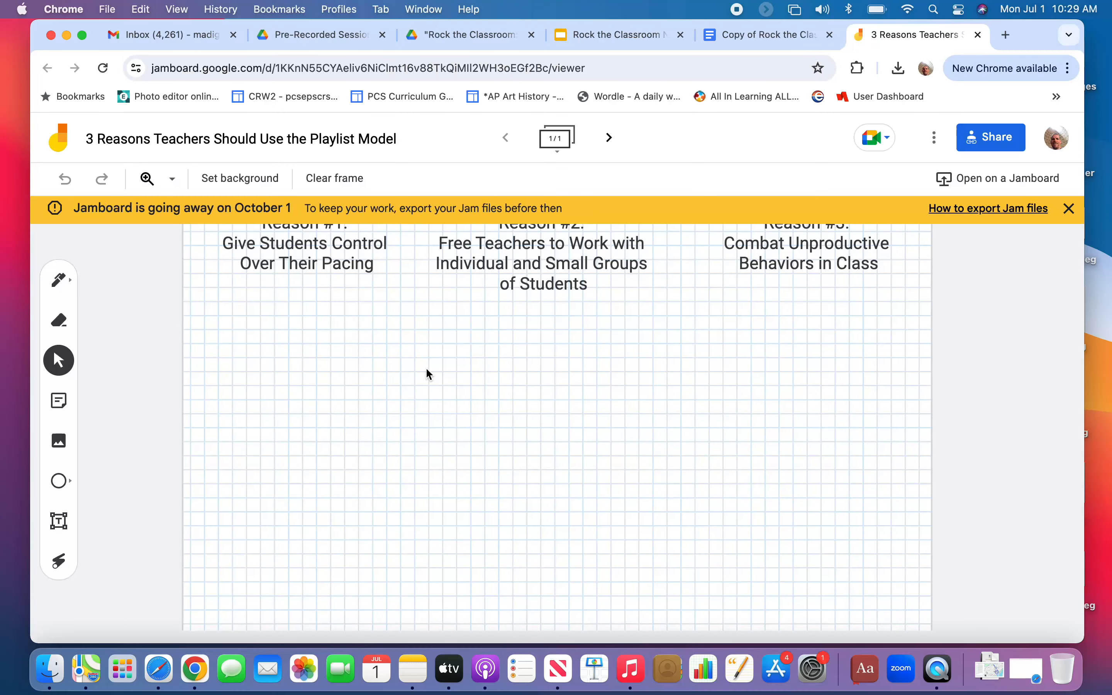
pyautogui.click(1069, 208)
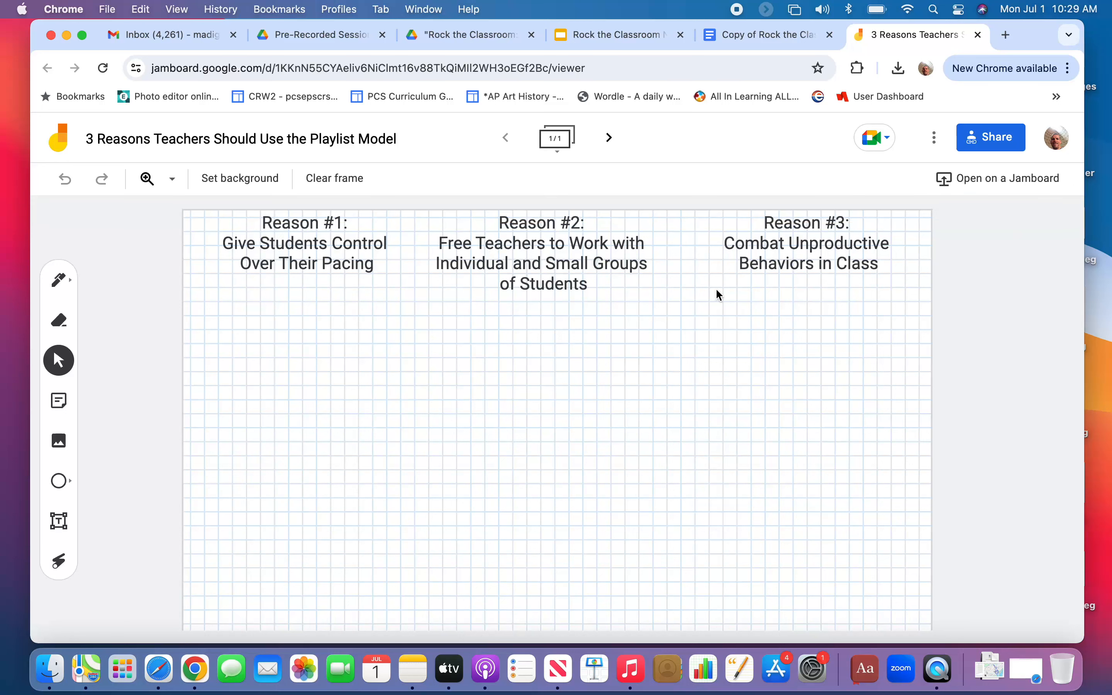
pyautogui.moveTo(711, 409)
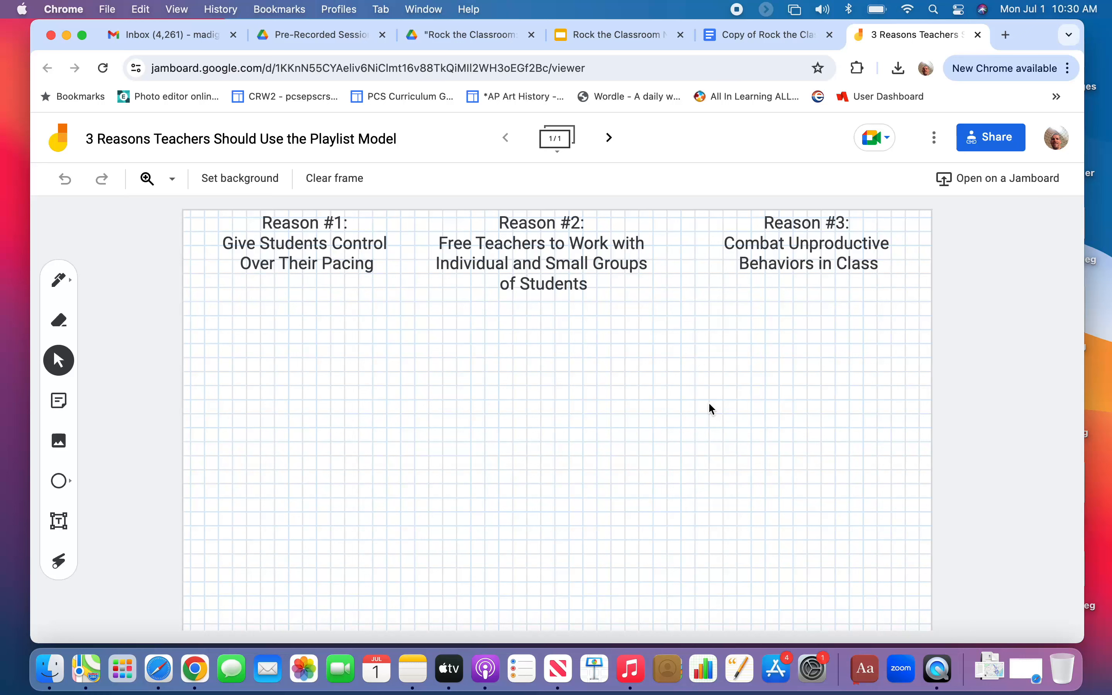
pyautogui.moveTo(810, 59)
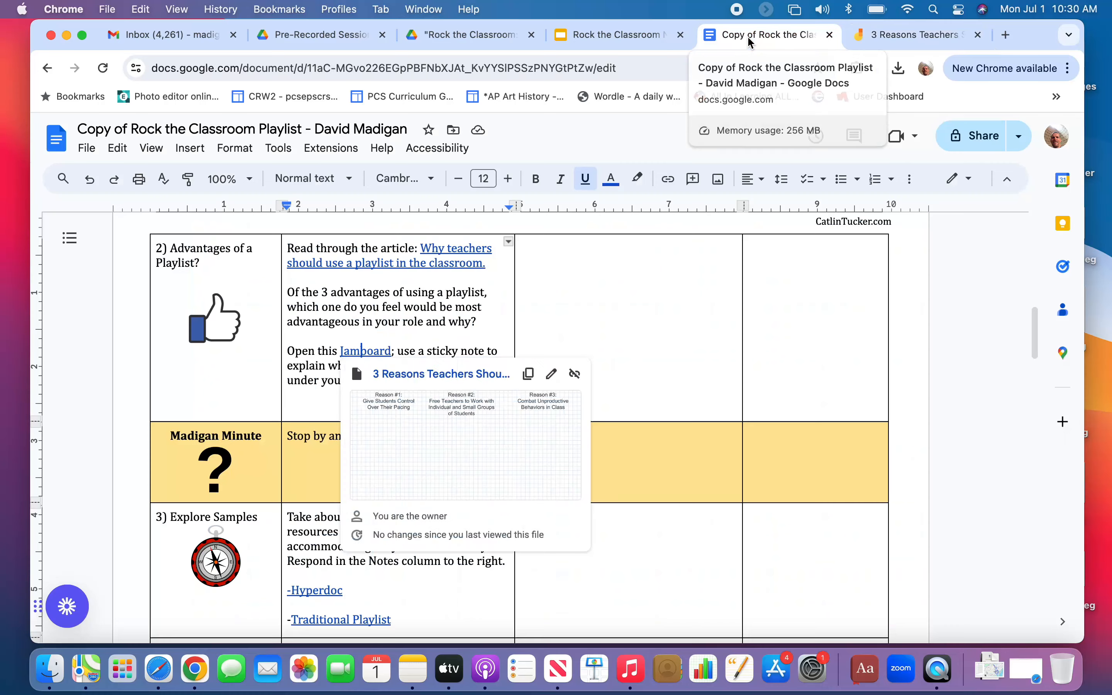
# Scroll down to paths 3 and 4, Explore Samples and Vote.
pyautogui.scroll(-3)
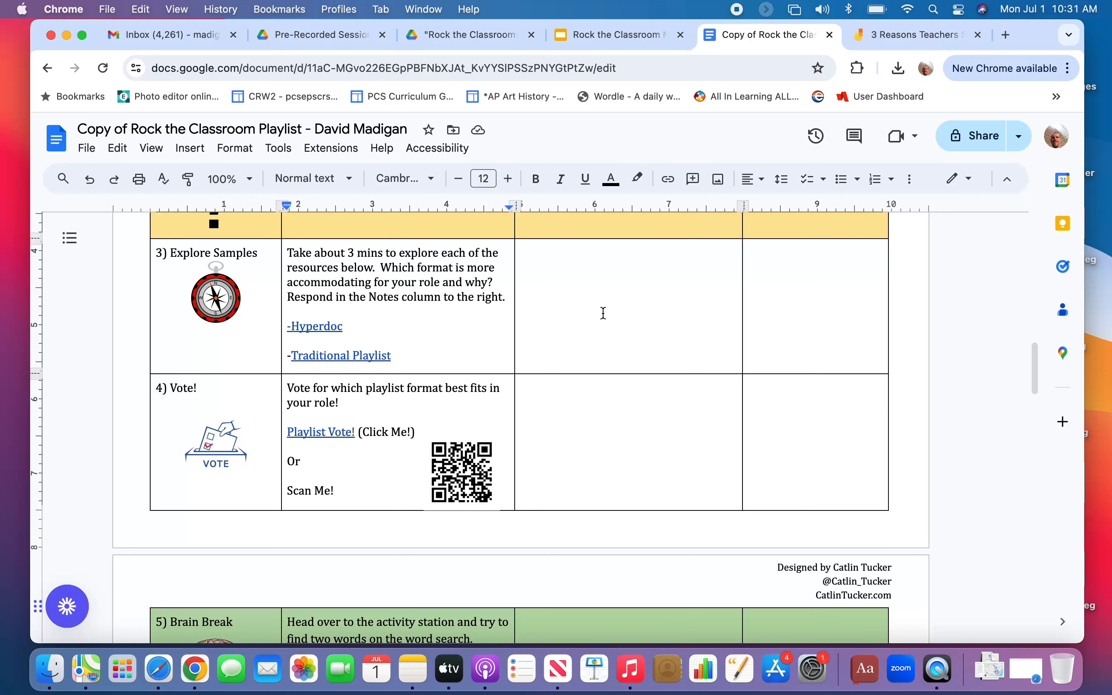
# Point out the Notes cell and the Playlist Vote! link, then move down to paths 5 through 8.
pyautogui.click(628, 308)
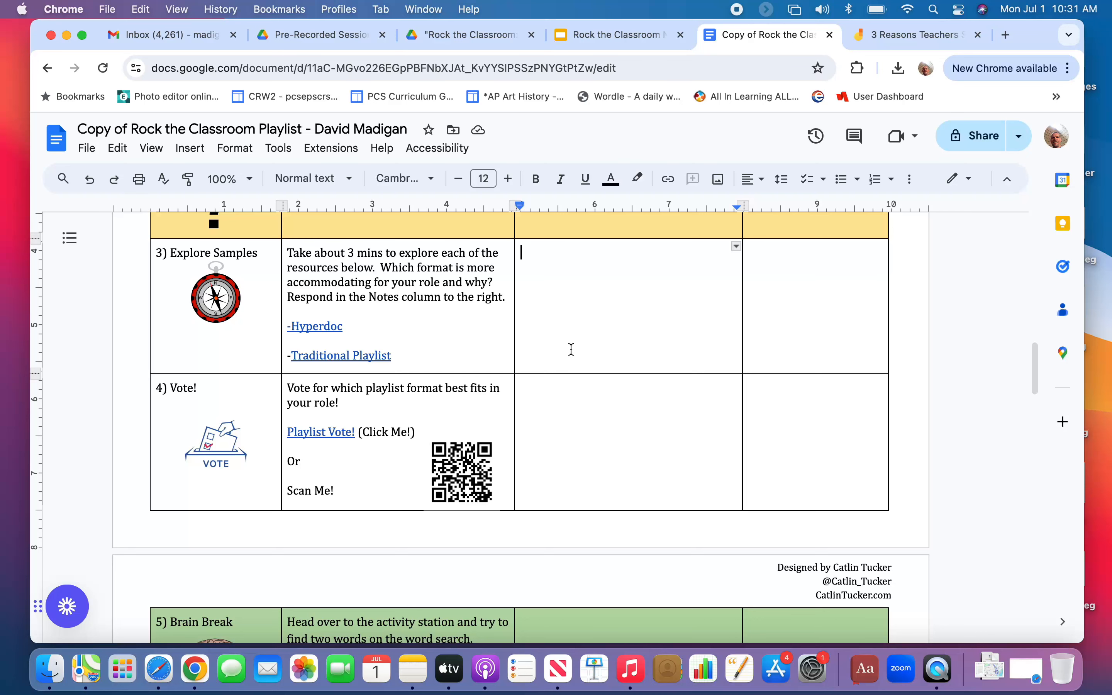
pyautogui.scroll(-3)
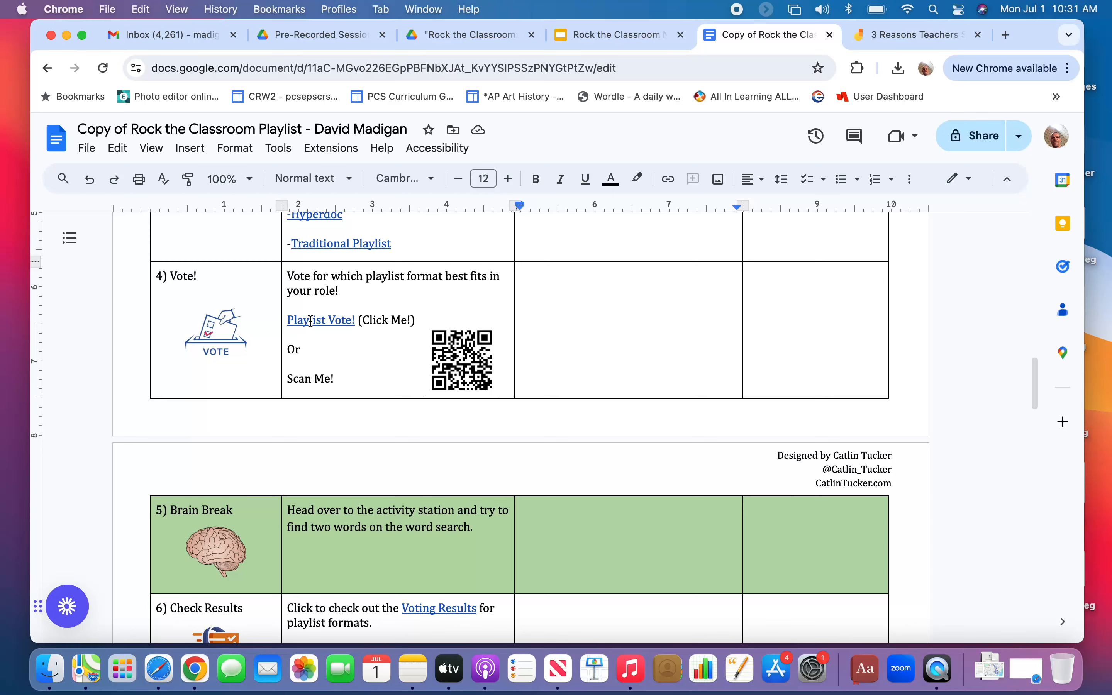
pyautogui.click(320, 320)
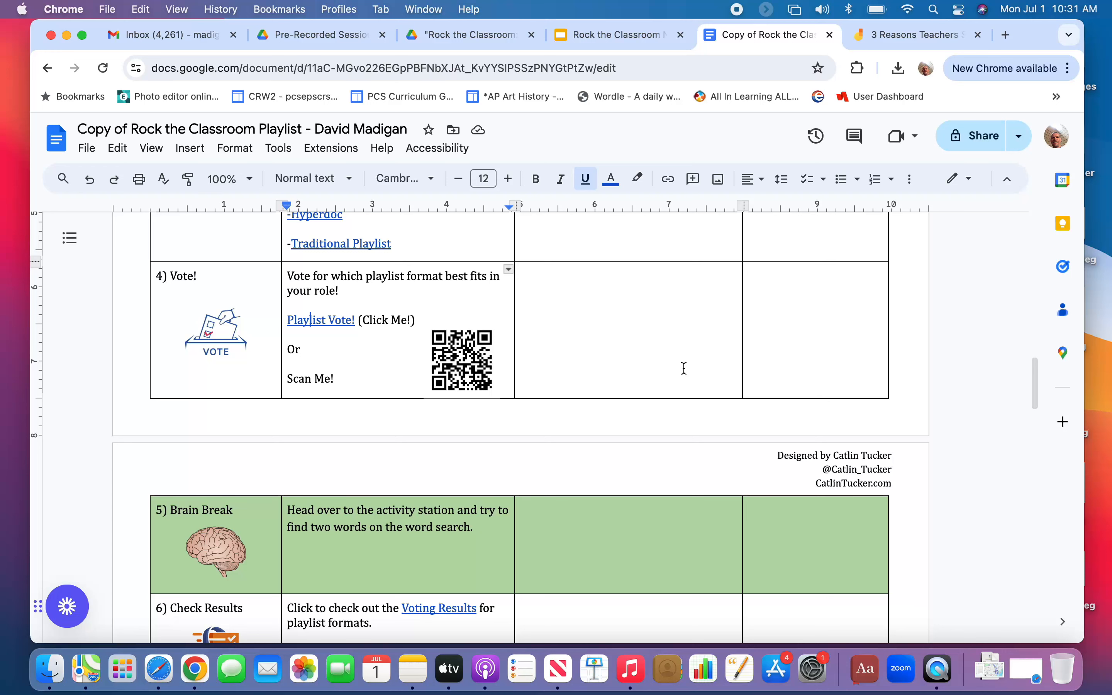
pyautogui.moveTo(579, 340)
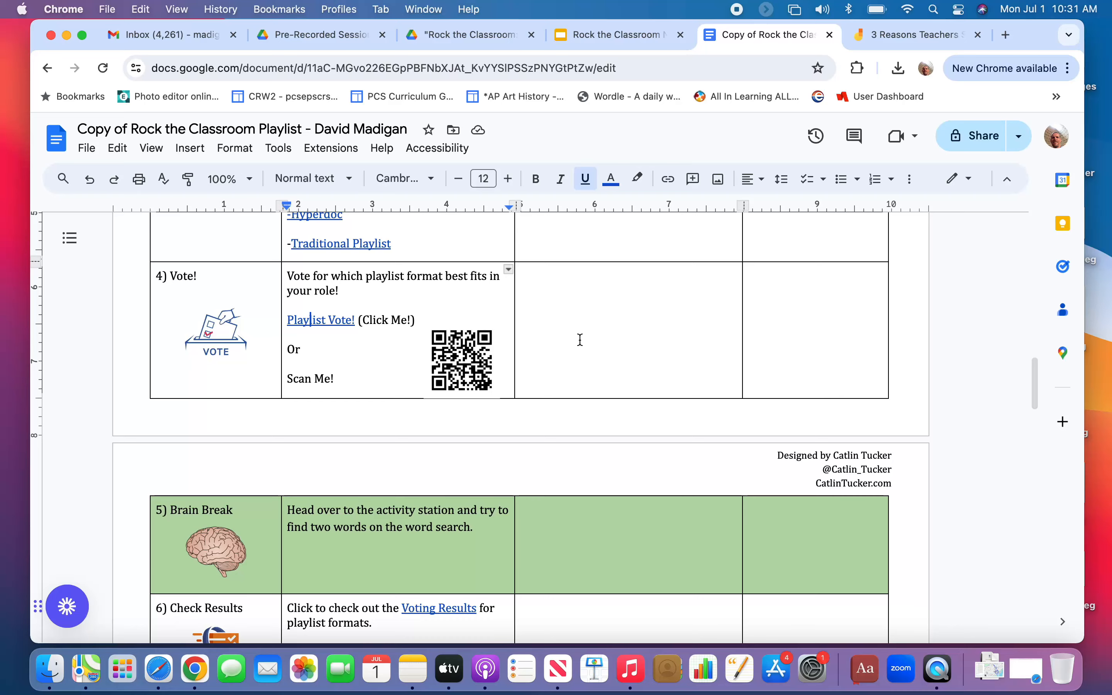
pyautogui.scroll(-3)
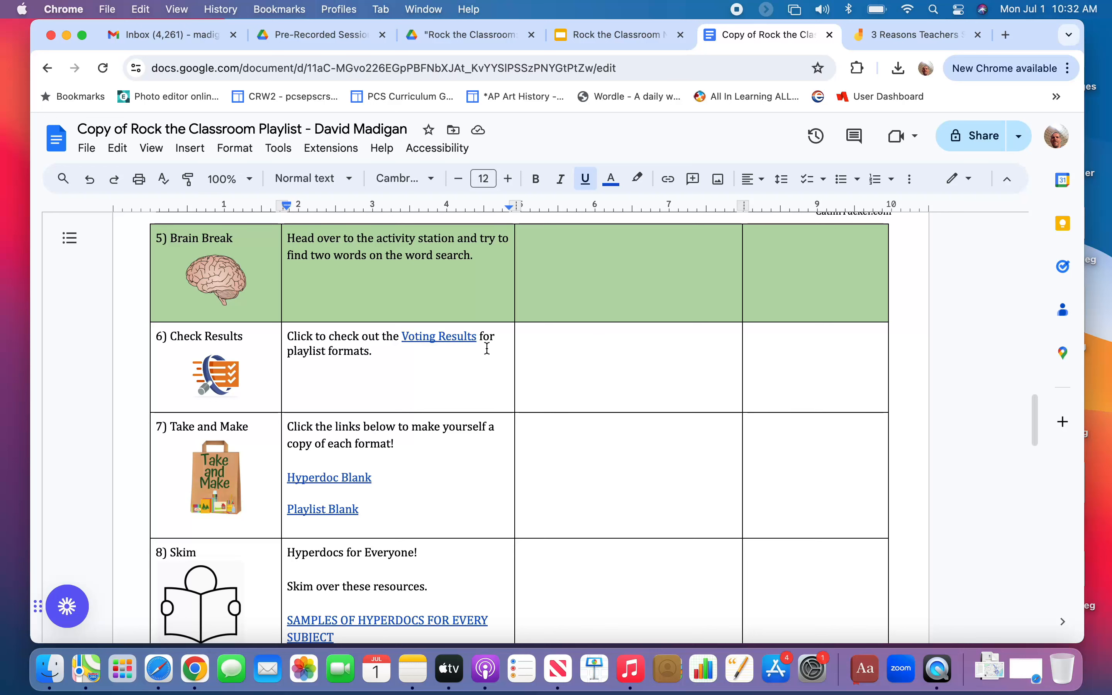
pyautogui.moveTo(517, 355)
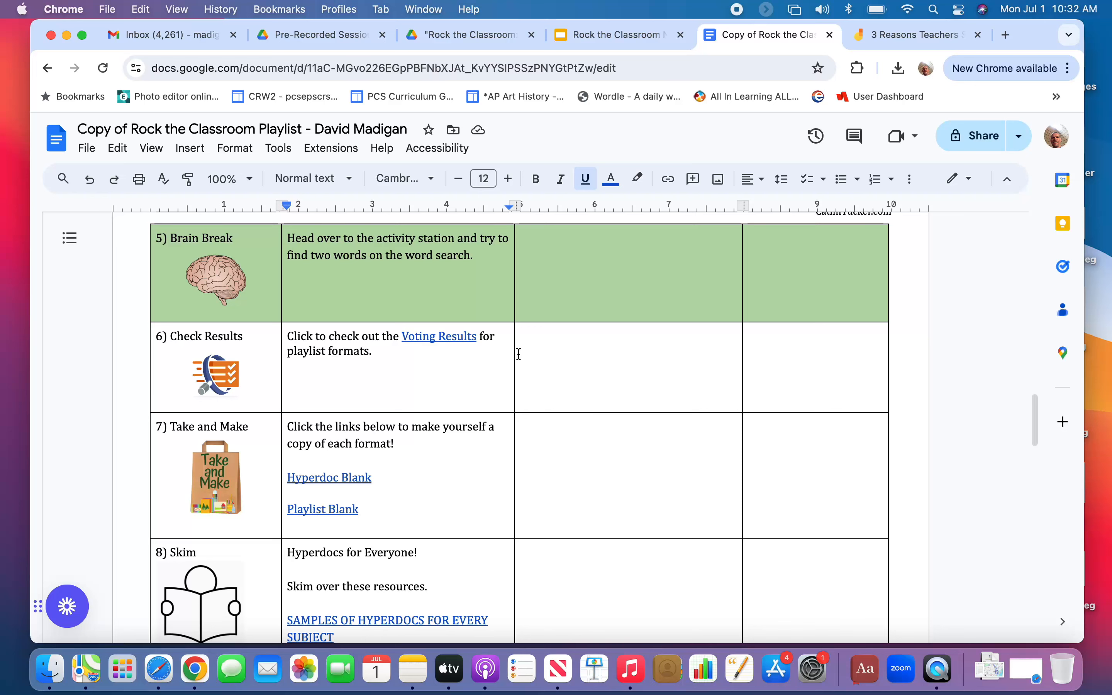
# Reach path 7 Take and Make and reveal the address behind the Hyperdoc Blank link.
pyautogui.scroll(-3)
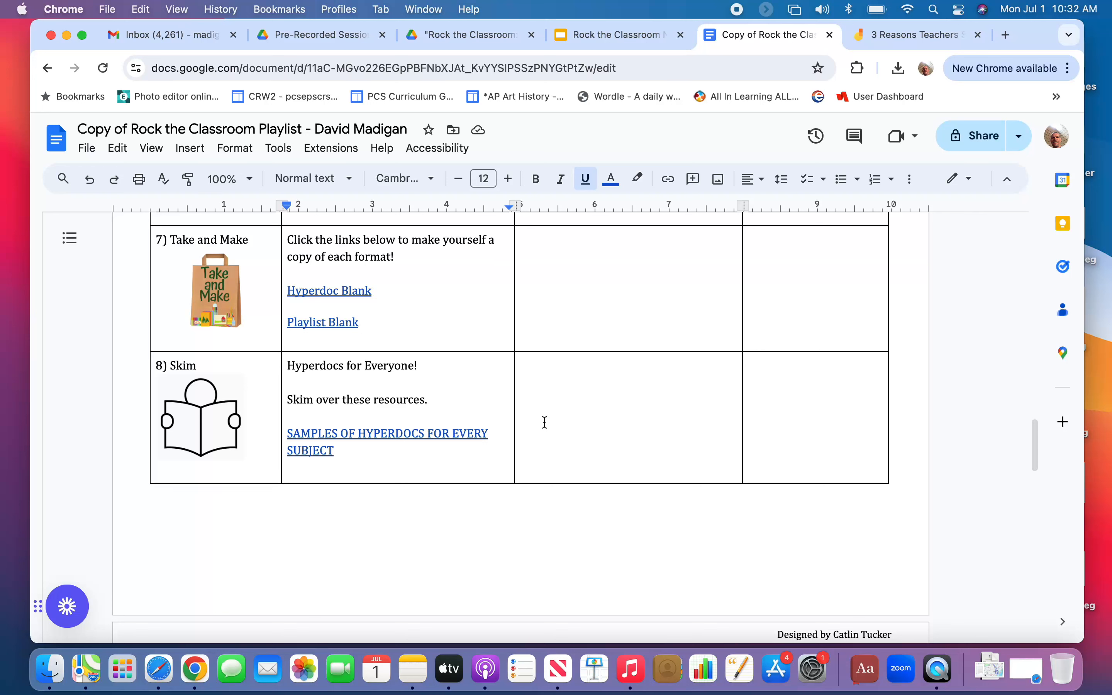
pyautogui.click(328, 291)
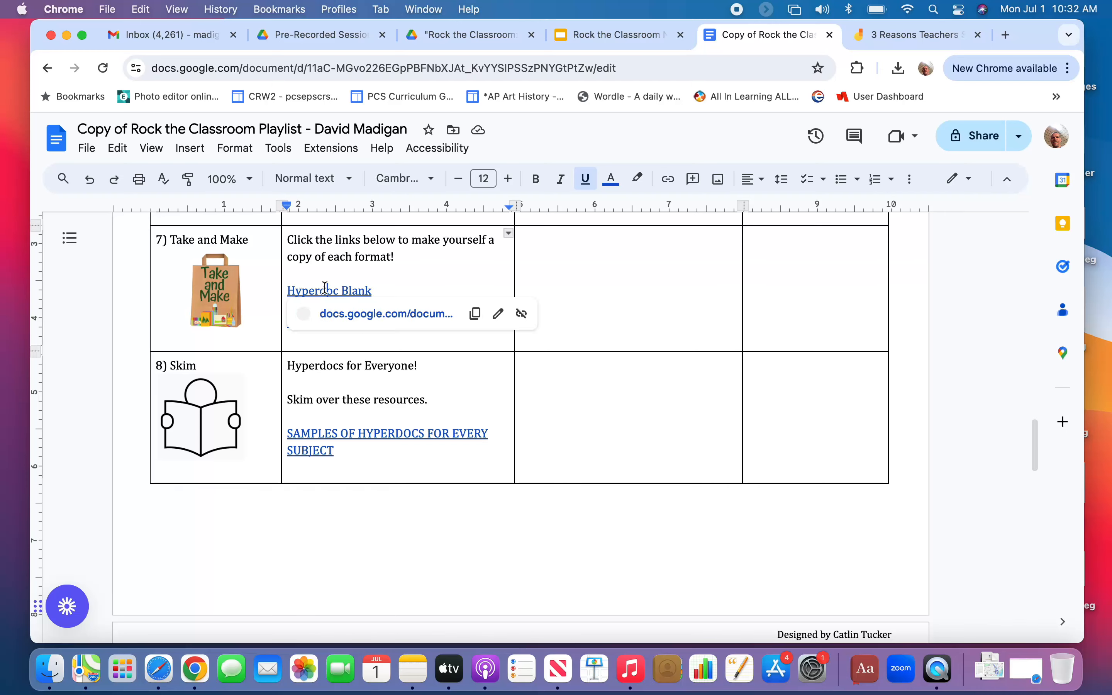
pyautogui.click(328, 291)
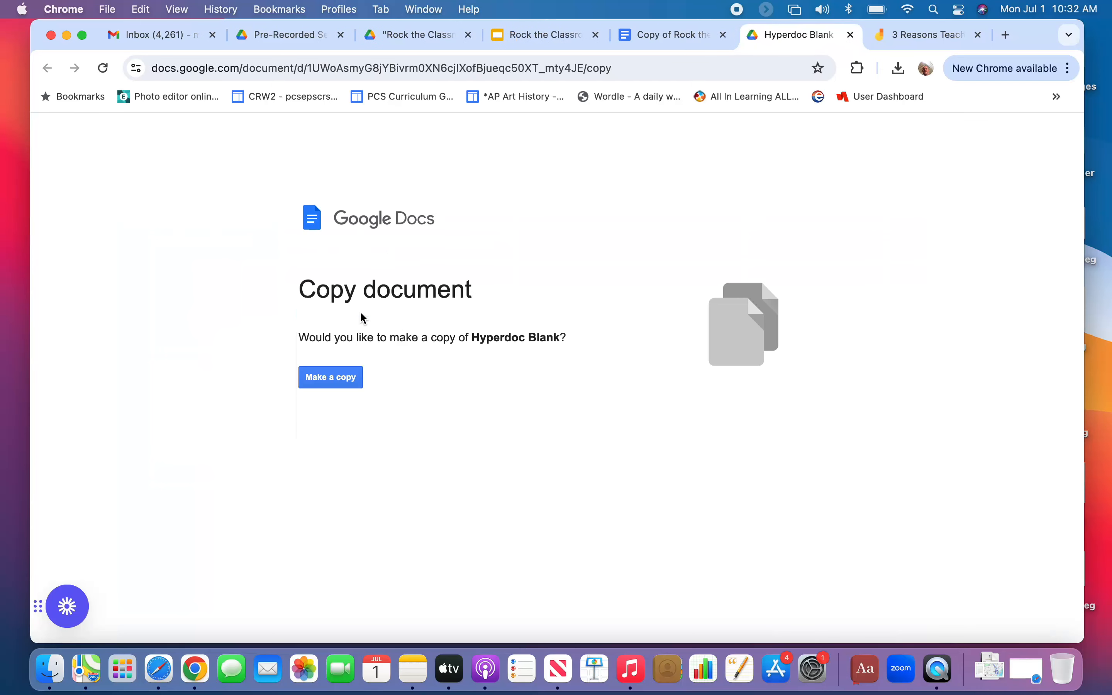
pyautogui.click(330, 377)
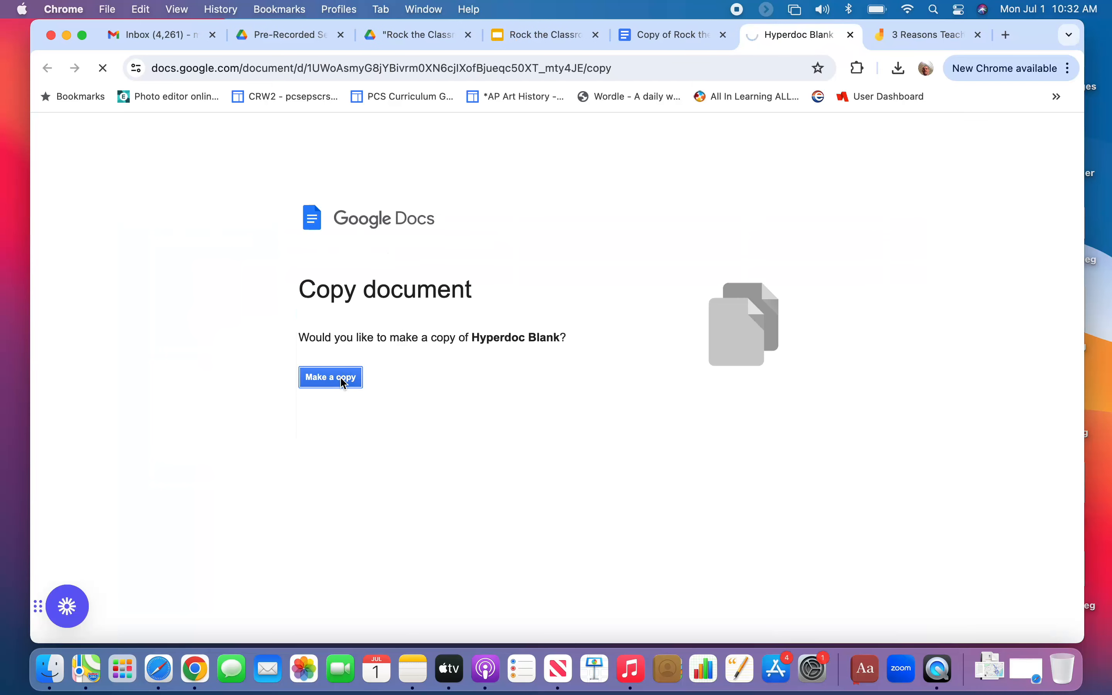
pyautogui.click(330, 377)
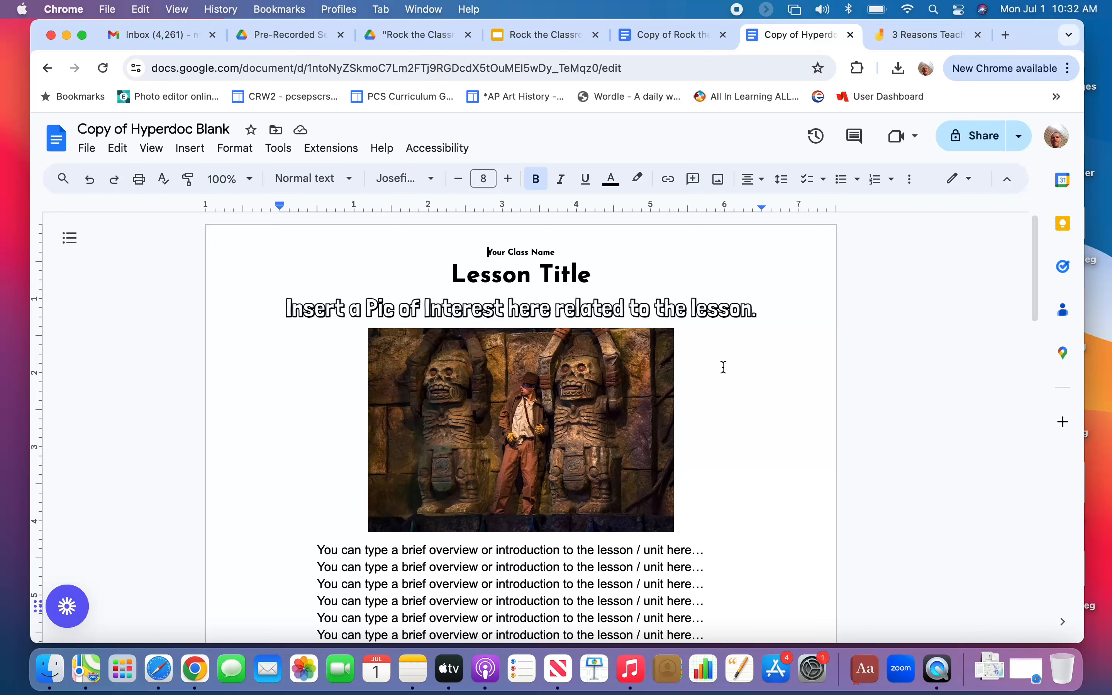
pyautogui.scroll(-3)
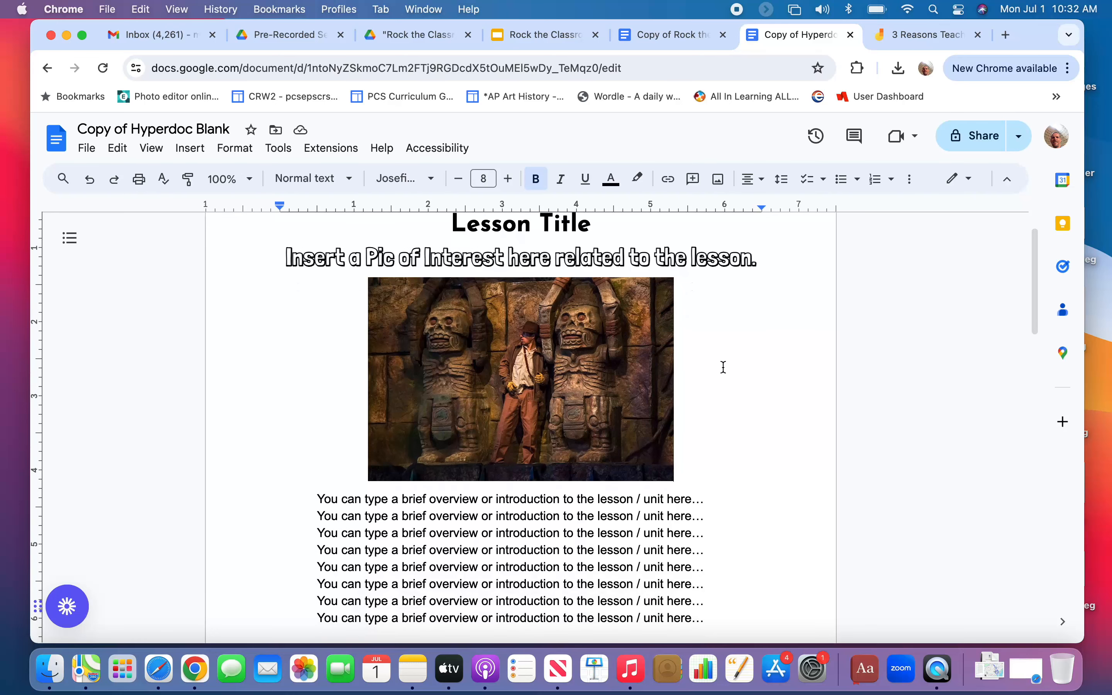
pyautogui.scroll(-3)
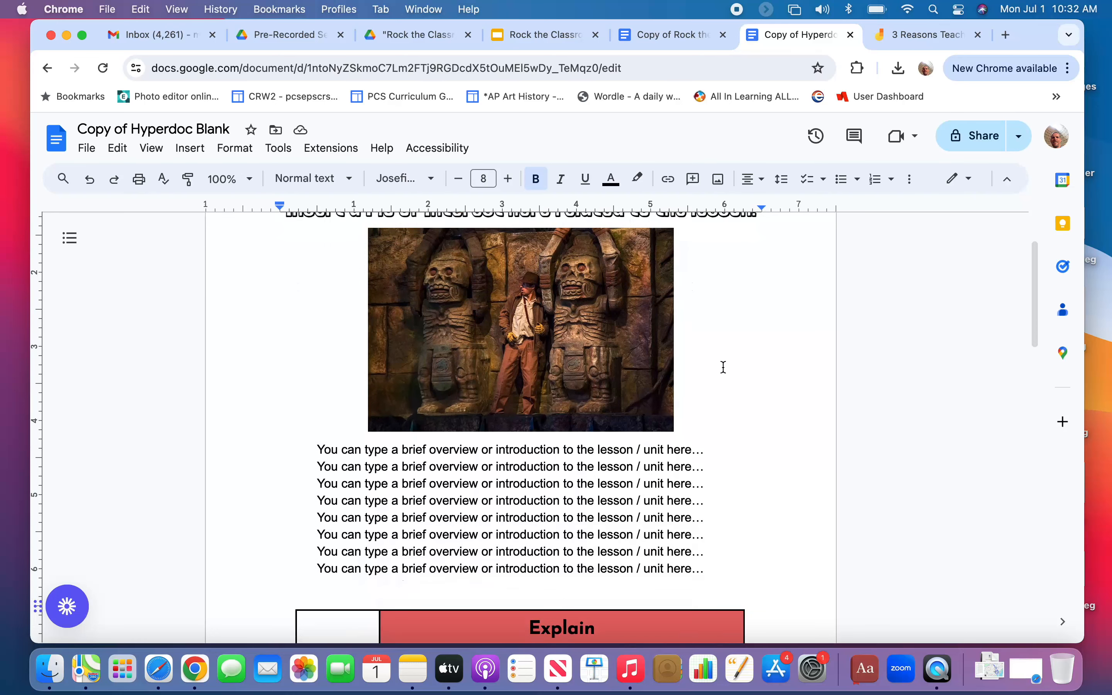
pyautogui.scroll(-3)
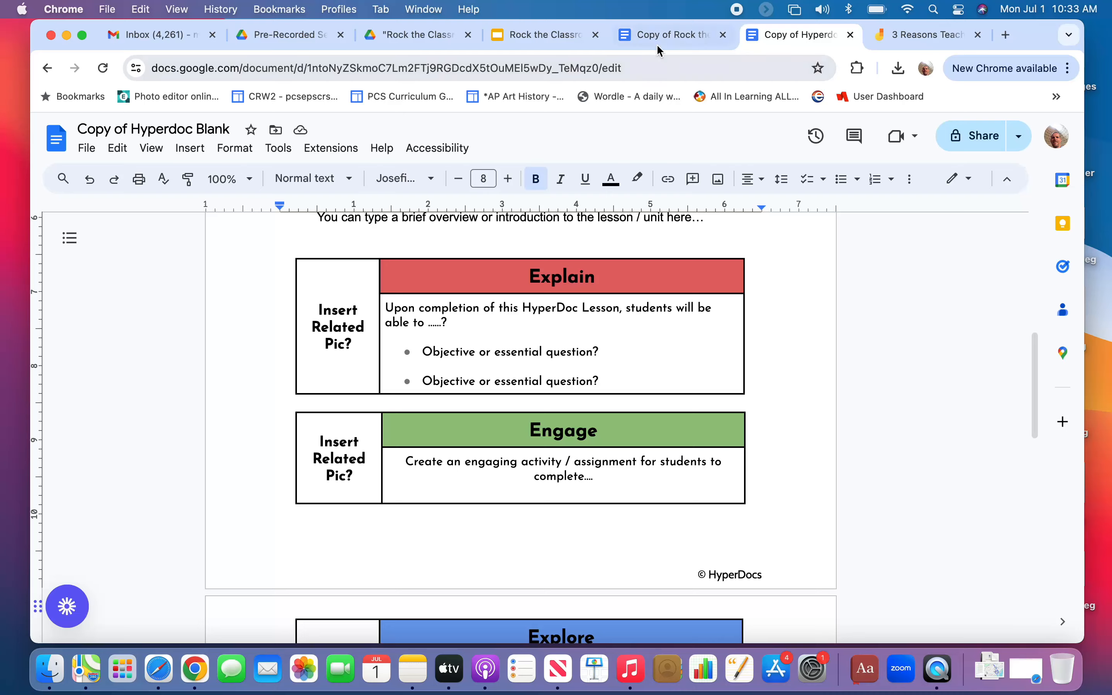
# From the playlist's Skim path, open the Samples of HyperDocs for Every Subject page and browse its categories.
pyautogui.click(670, 34)
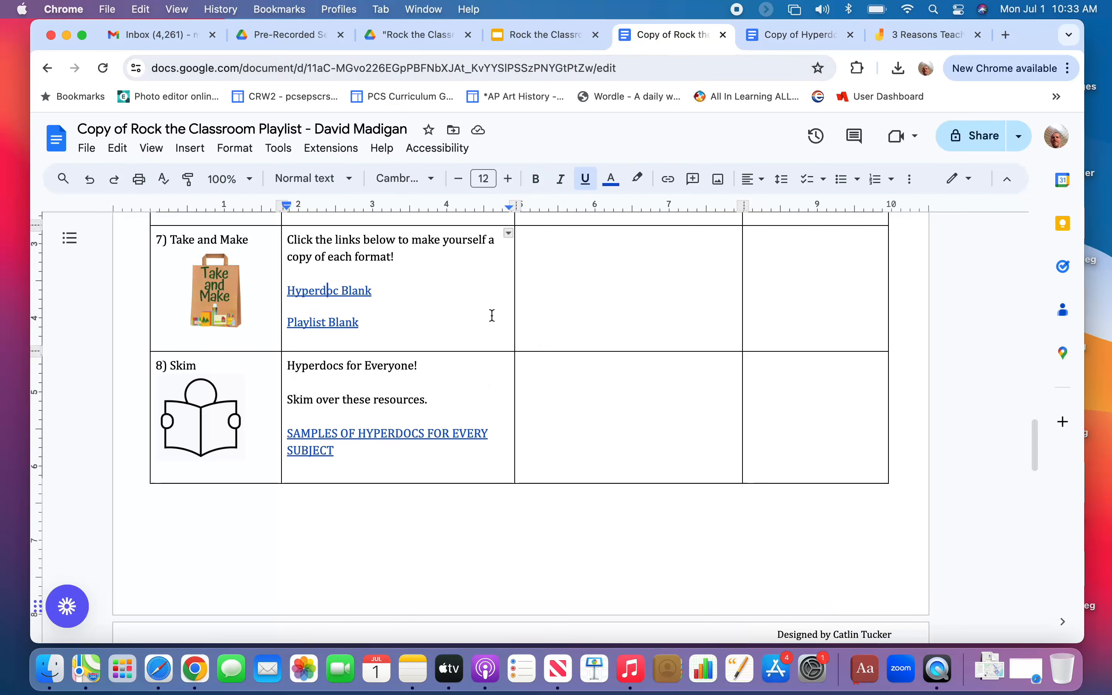
pyautogui.scroll(-3)
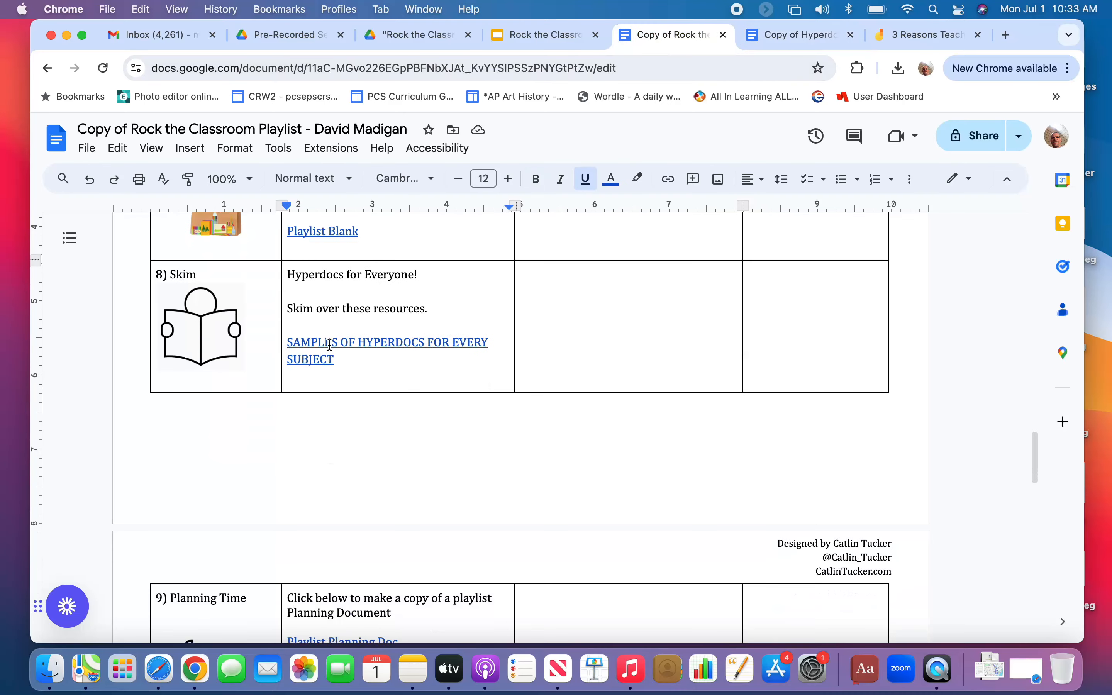
pyautogui.click(387, 342)
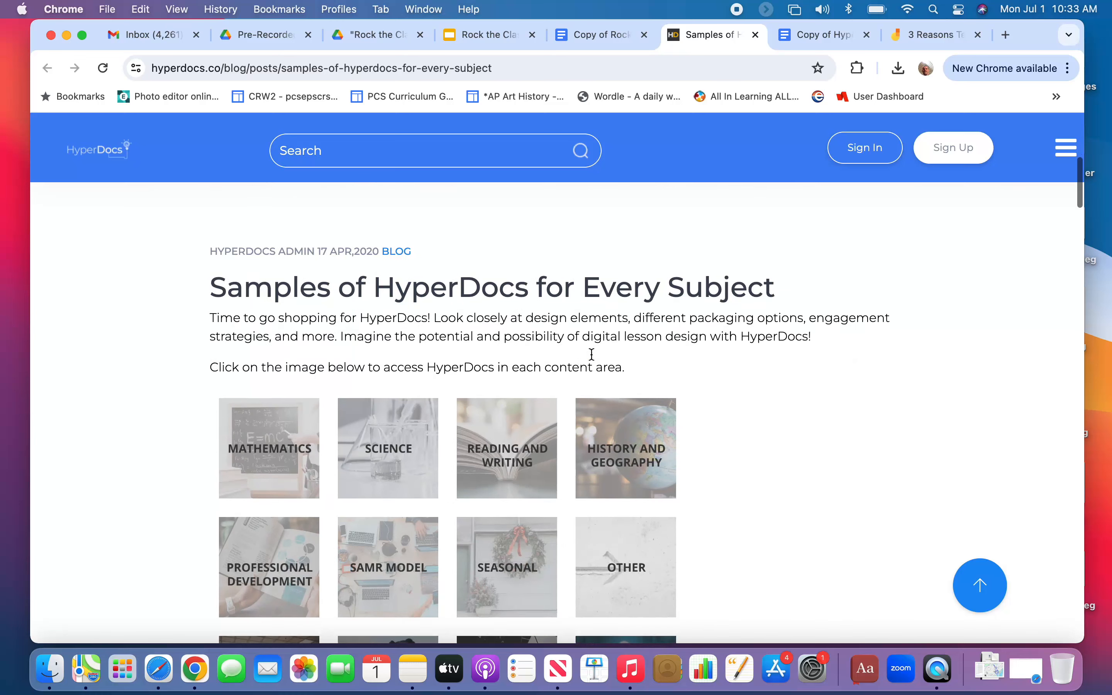
pyautogui.scroll(-3)
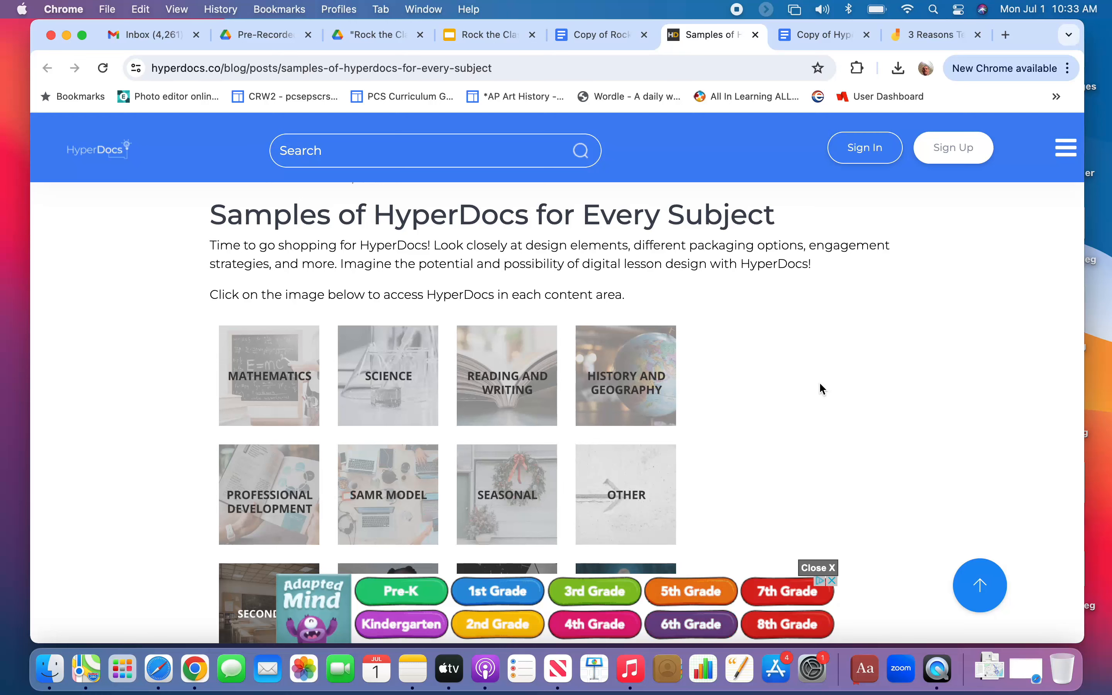
# Back in the playlist copy, add 'Or' between the Playlist Planning Doc link and the printed-copy line.
pyautogui.click(598, 34)
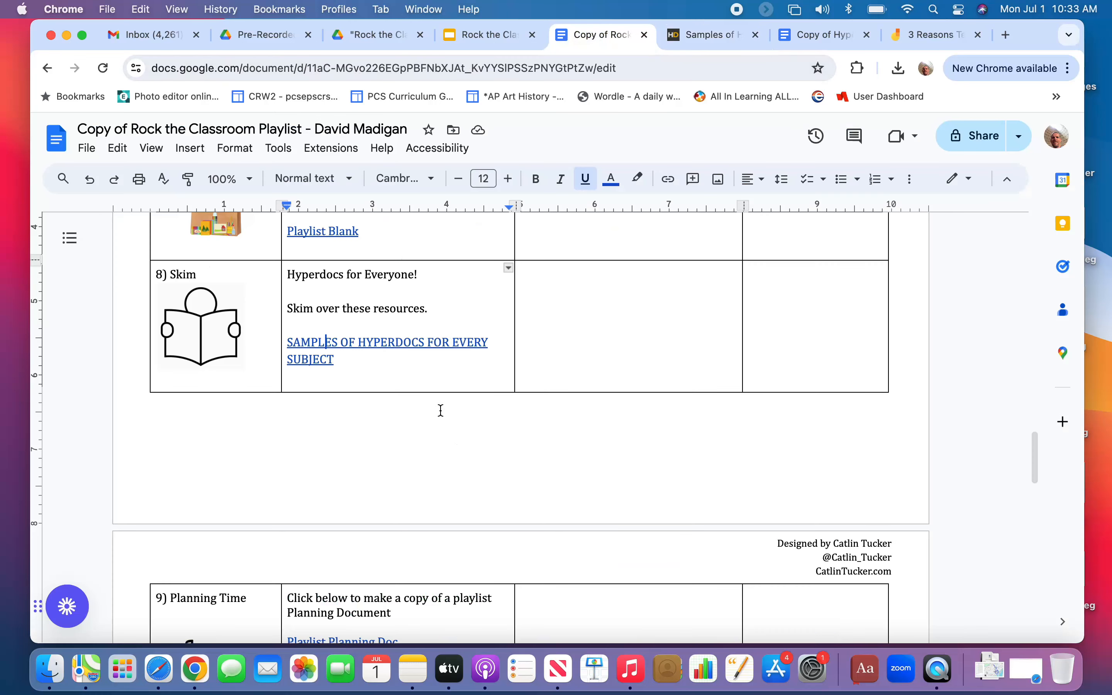
pyautogui.scroll(-3)
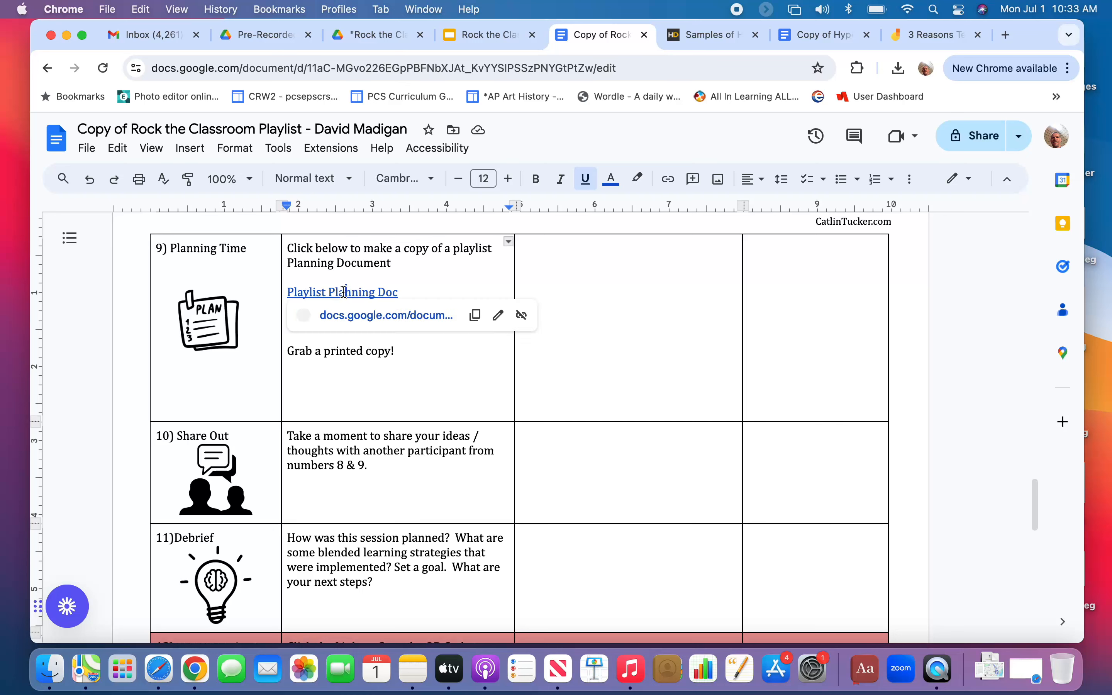
pyautogui.write('Or')
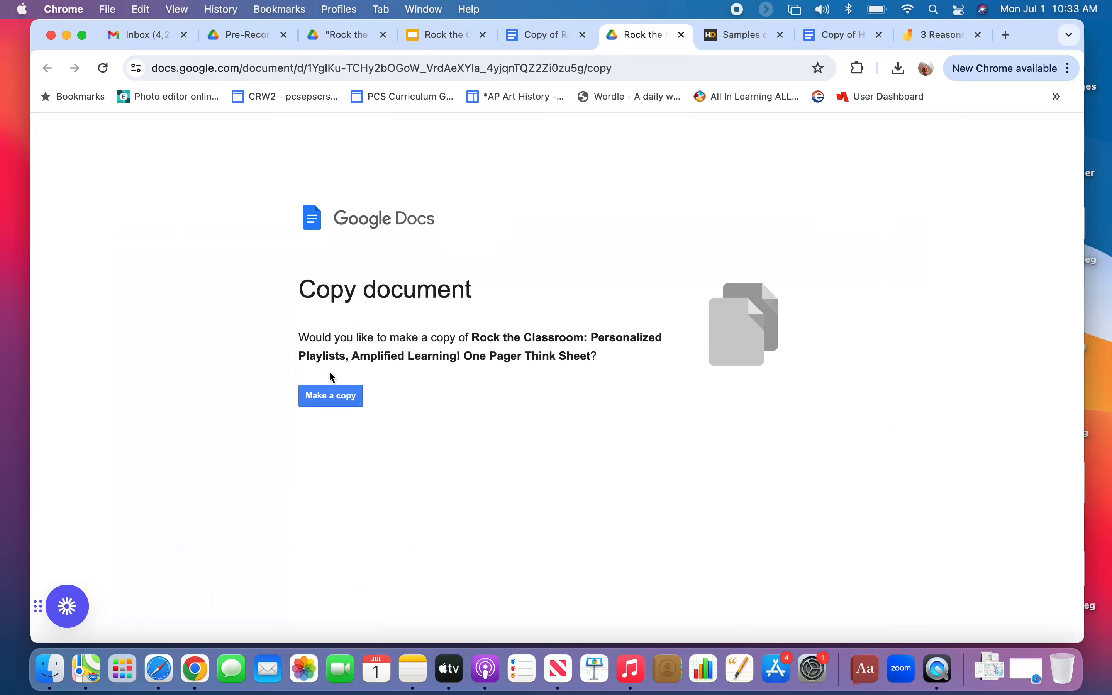
# Make a personal copy of the One Pager Think Sheet and look through its empty step table from Step 1 Directions.
pyautogui.click(330, 395)
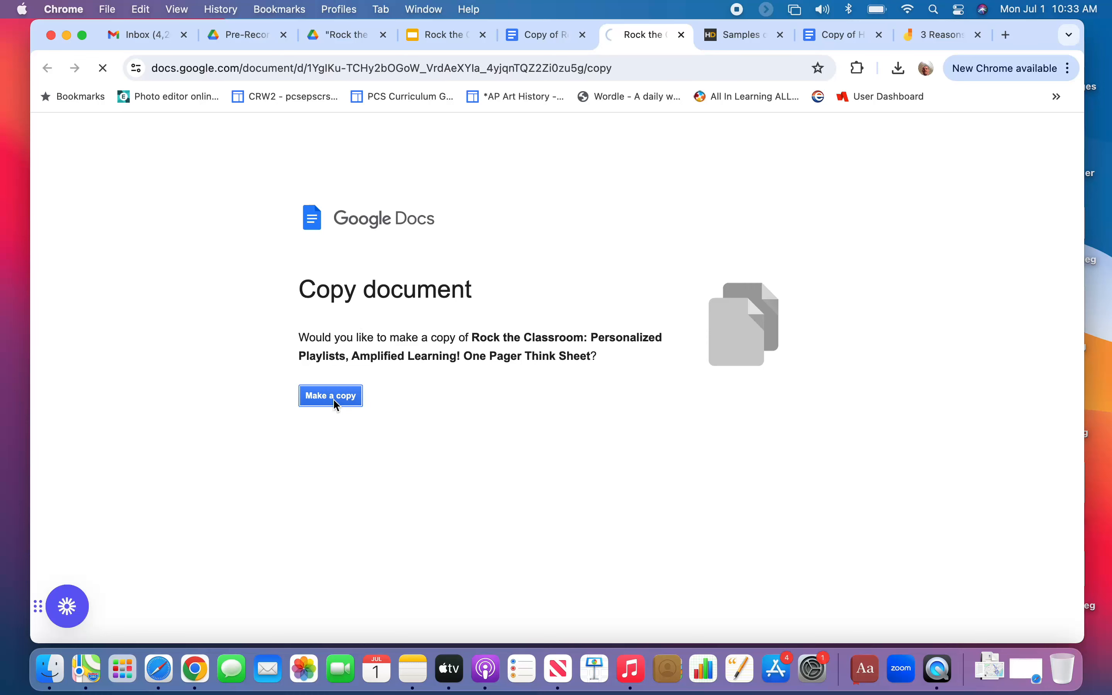
pyautogui.click(329, 395)
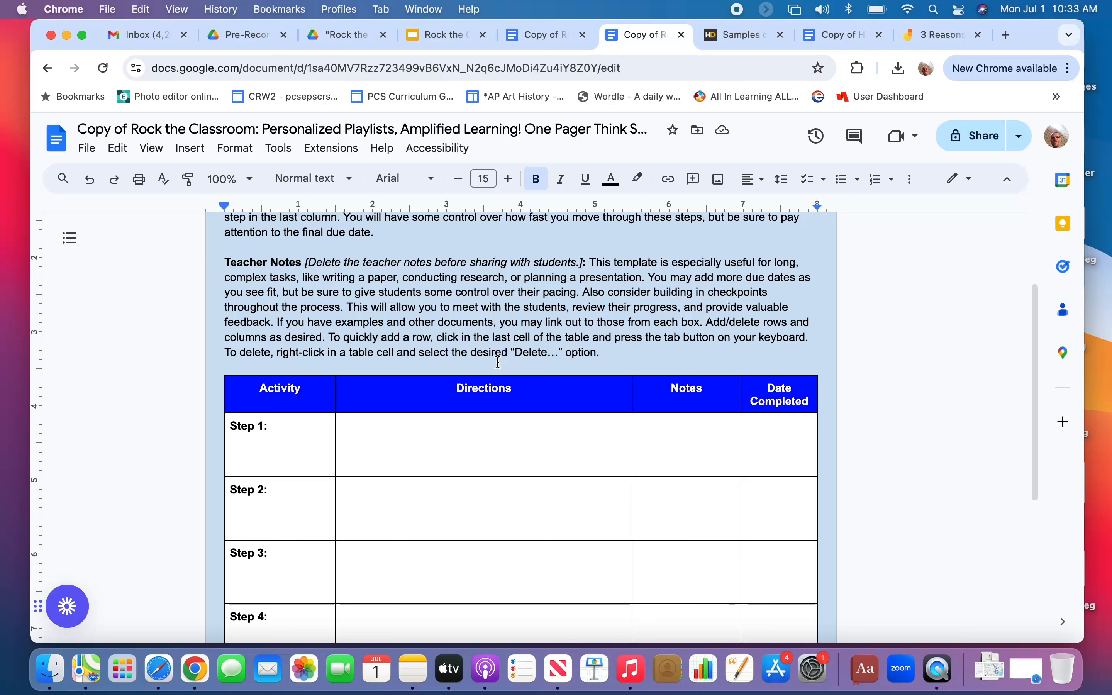
pyautogui.click(467, 448)
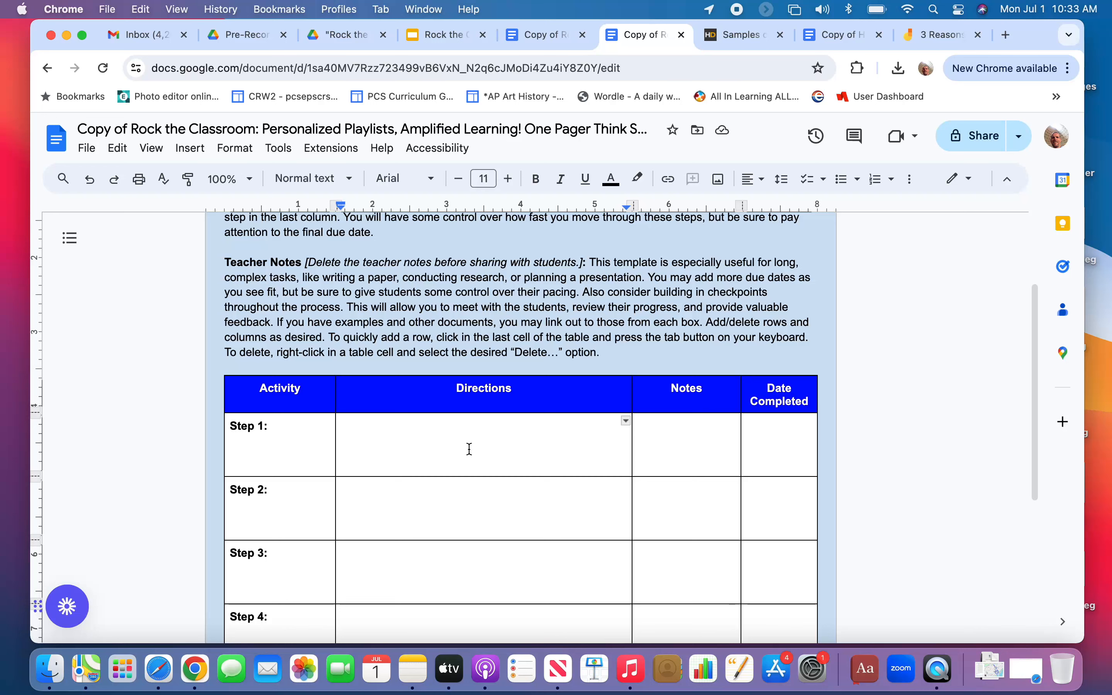
pyautogui.moveTo(566, 433)
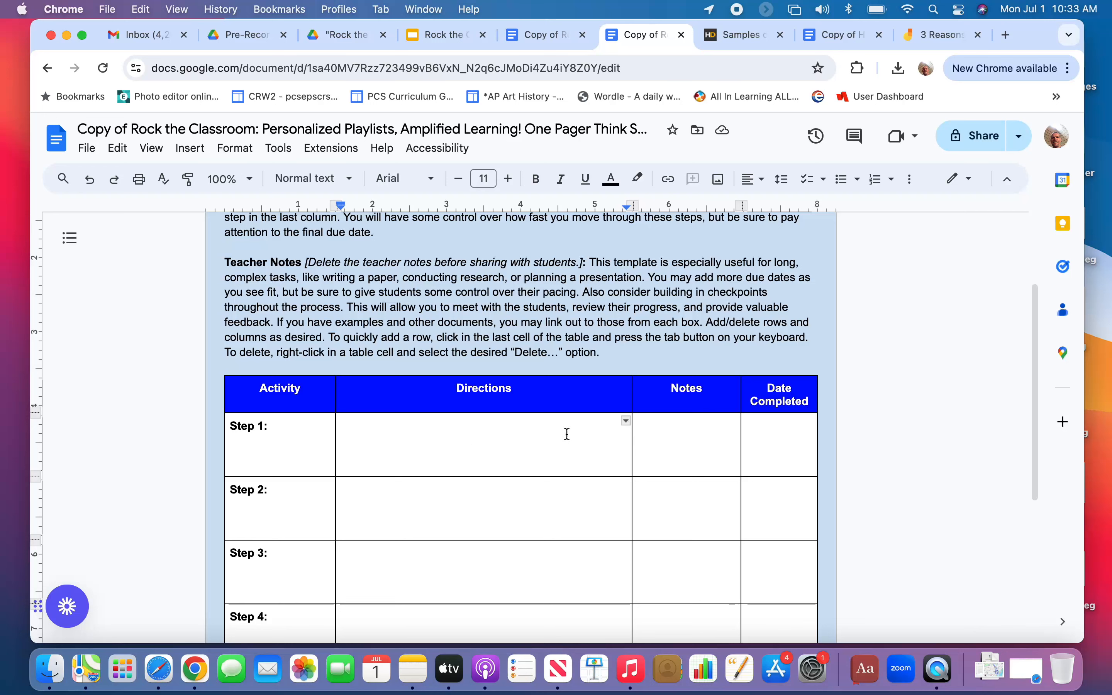
pyautogui.scroll(-3)
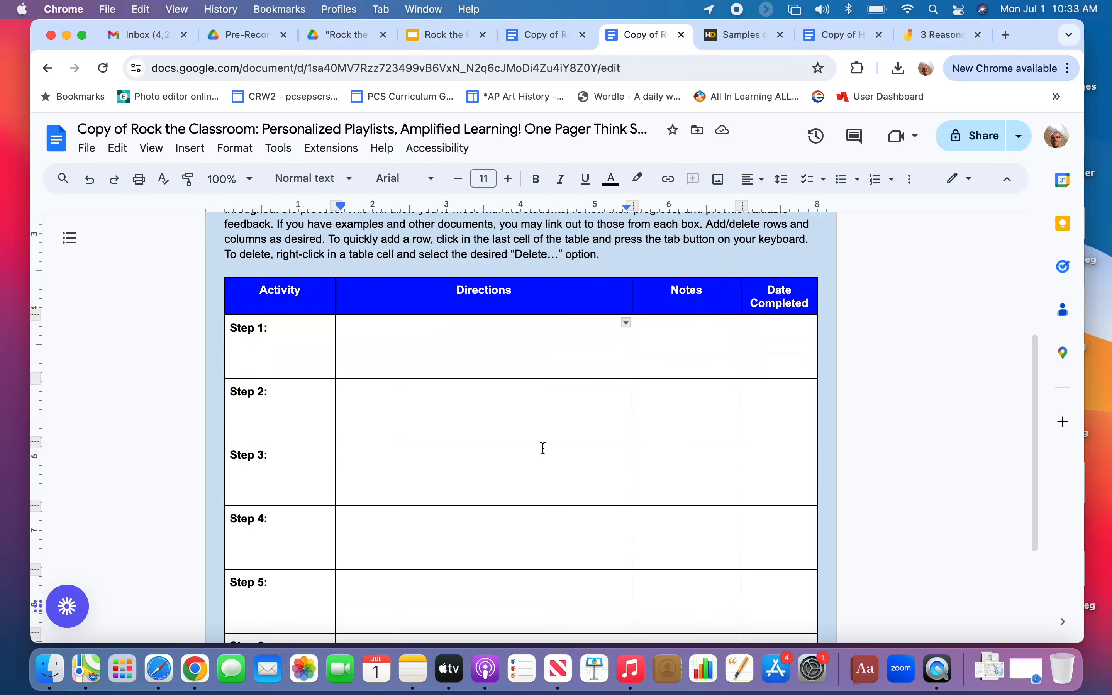
pyautogui.scroll(-3)
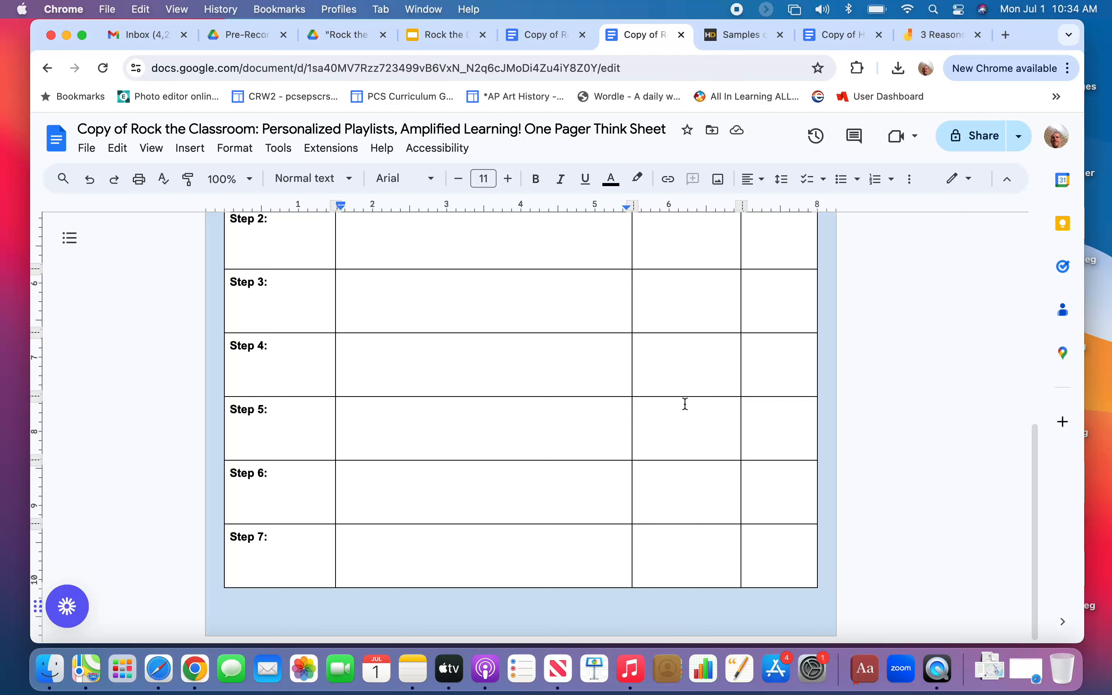
# Return to the playlist copy and scroll through its final rows: Share Out, Debrief, NCBOLD Evaluation and Enrichment.
pyautogui.click(540, 34)
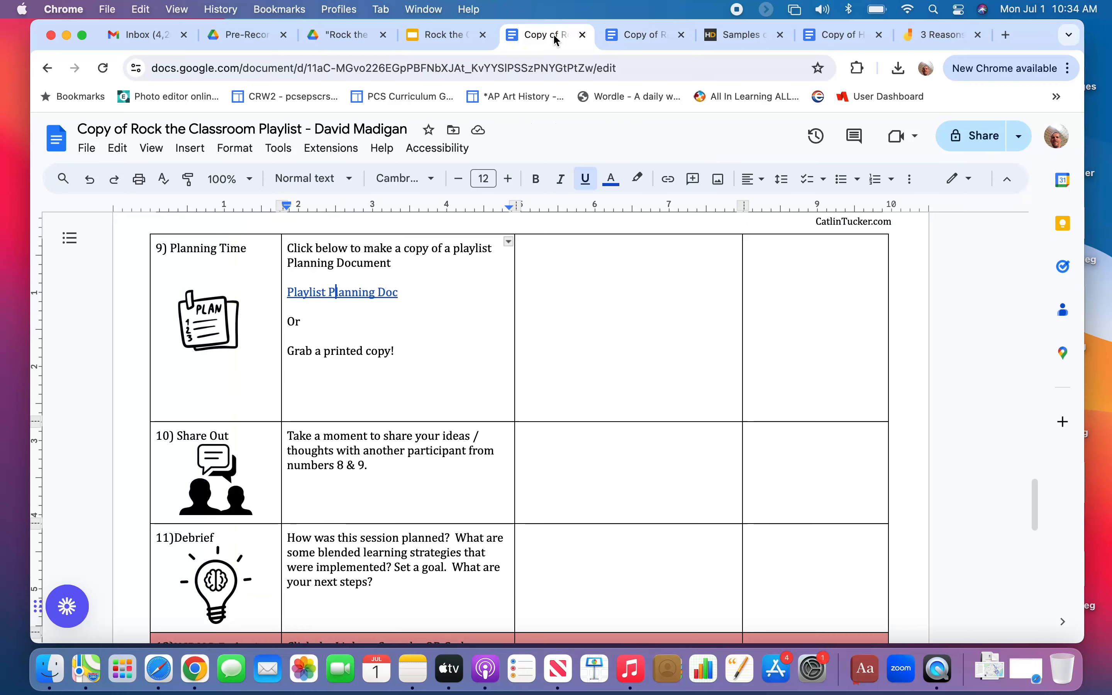
pyautogui.scroll(-3)
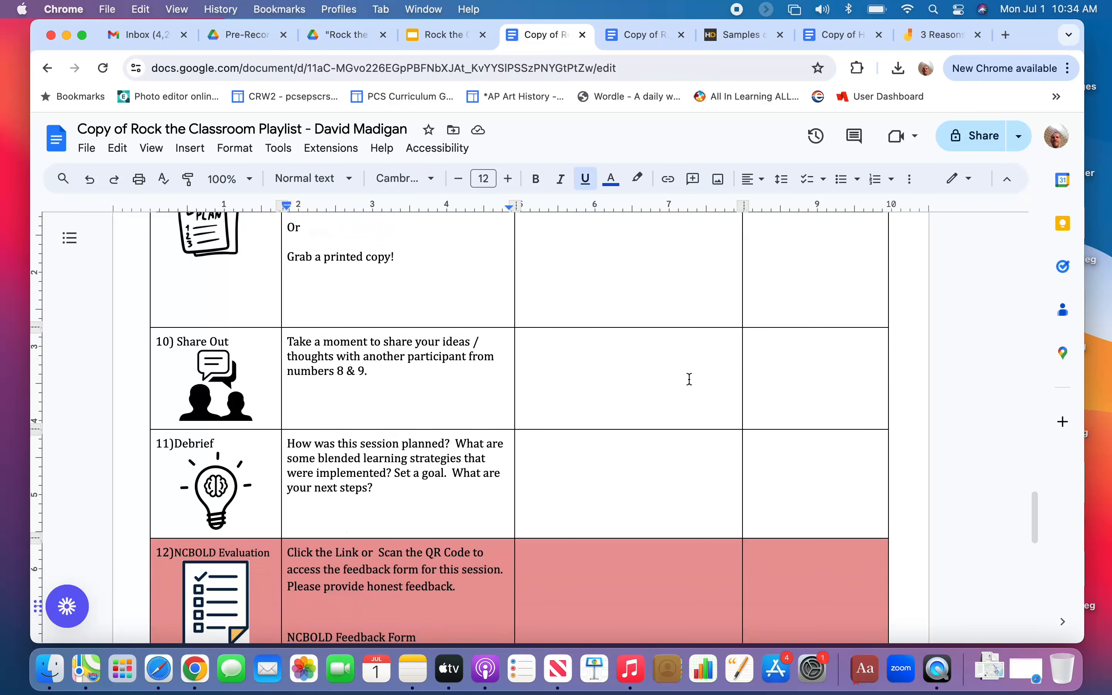
pyautogui.scroll(-3)
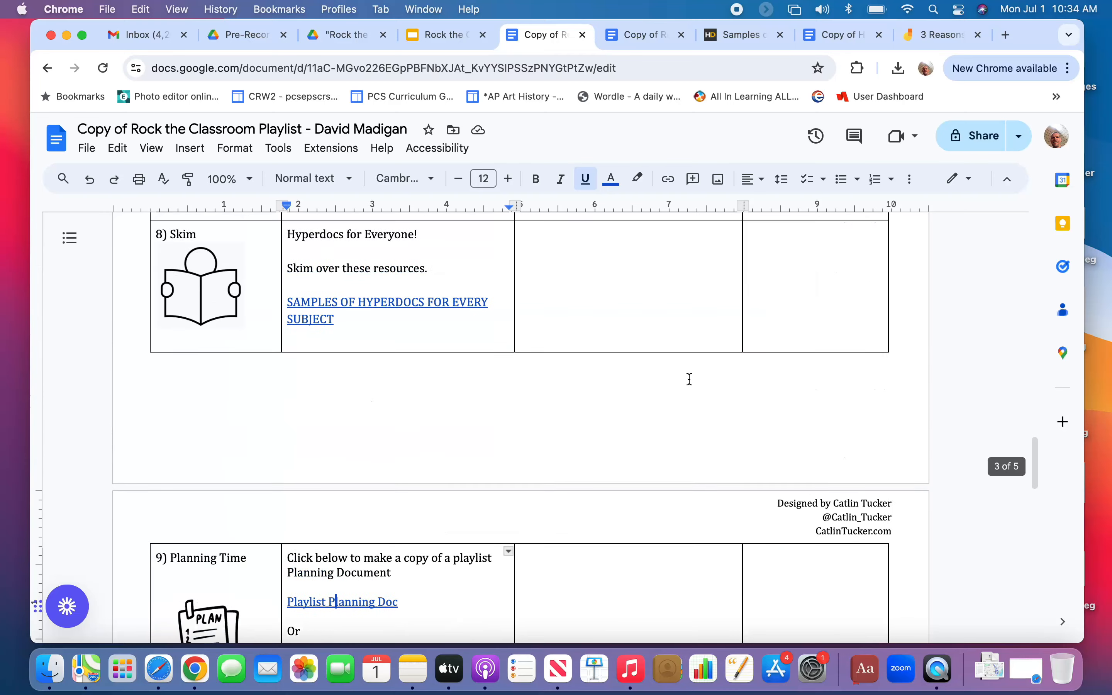
pyautogui.scroll(-3)
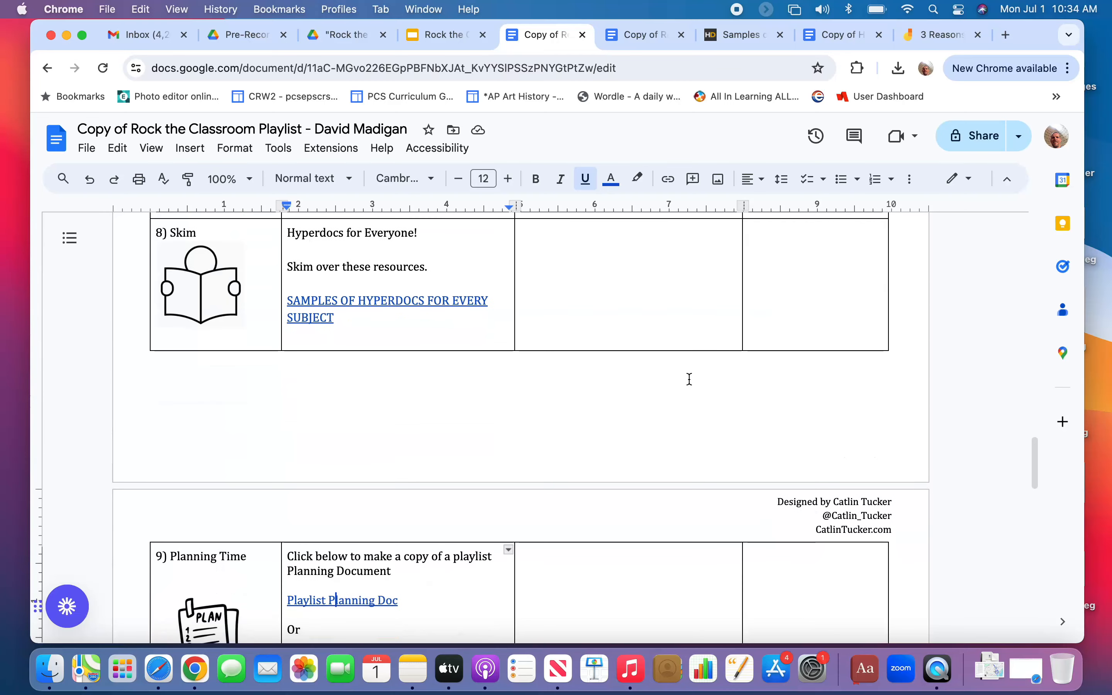
pyautogui.scroll(-3)
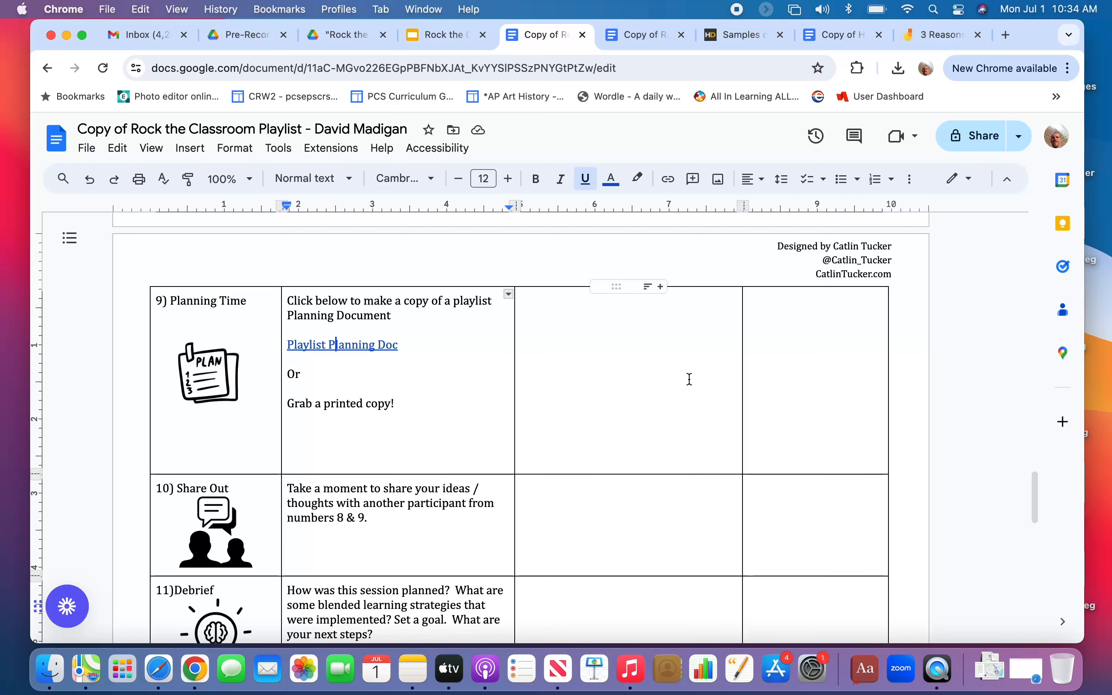
pyautogui.scroll(-3)
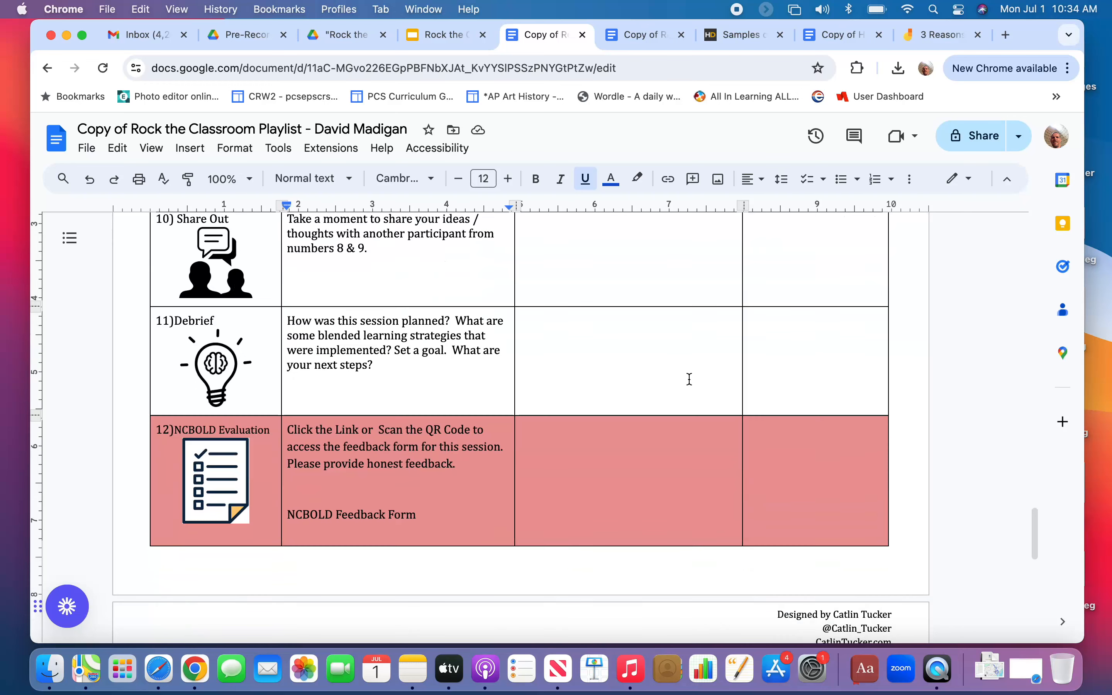
pyautogui.scroll(-3)
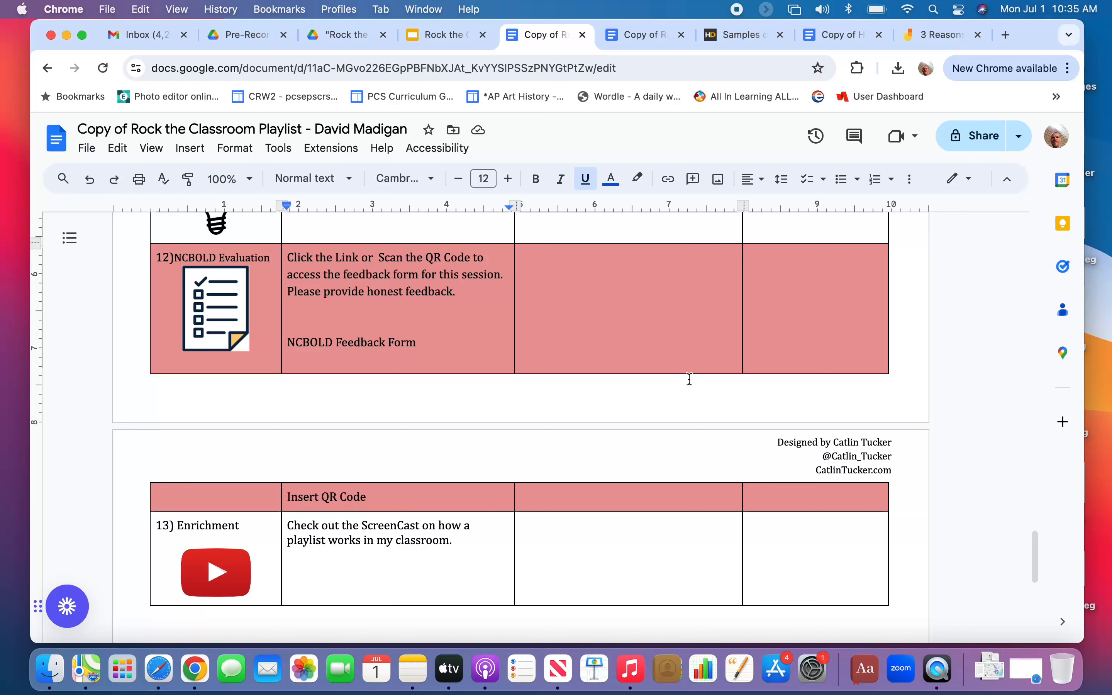
pyautogui.moveTo(672, 435)
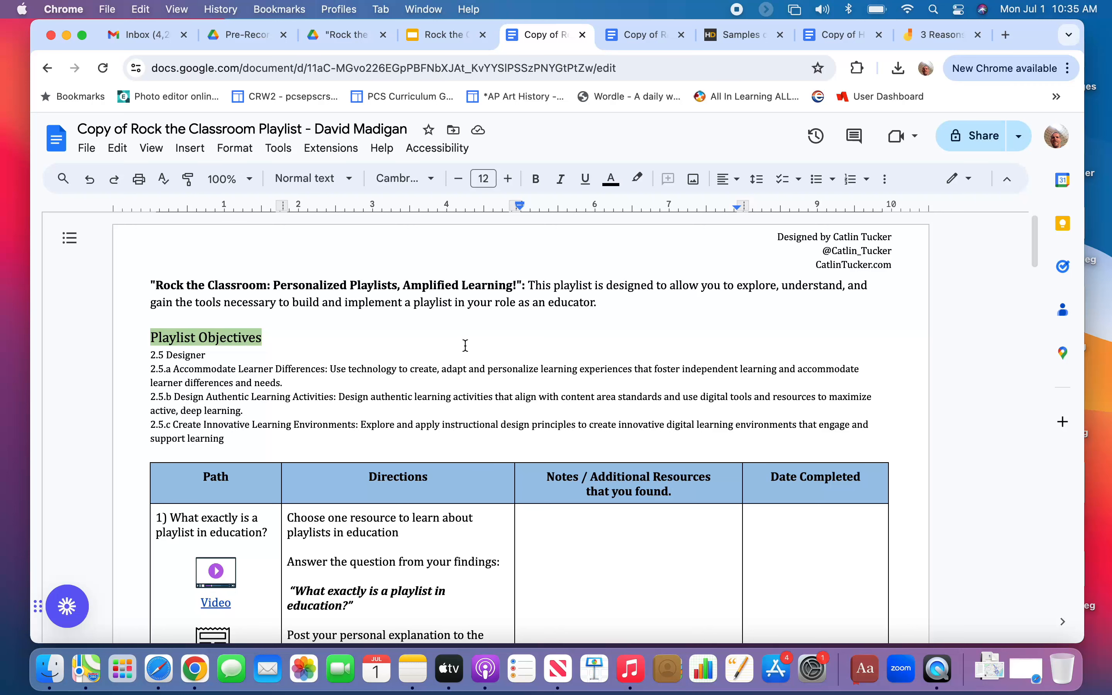
pyautogui.moveTo(330, 334)
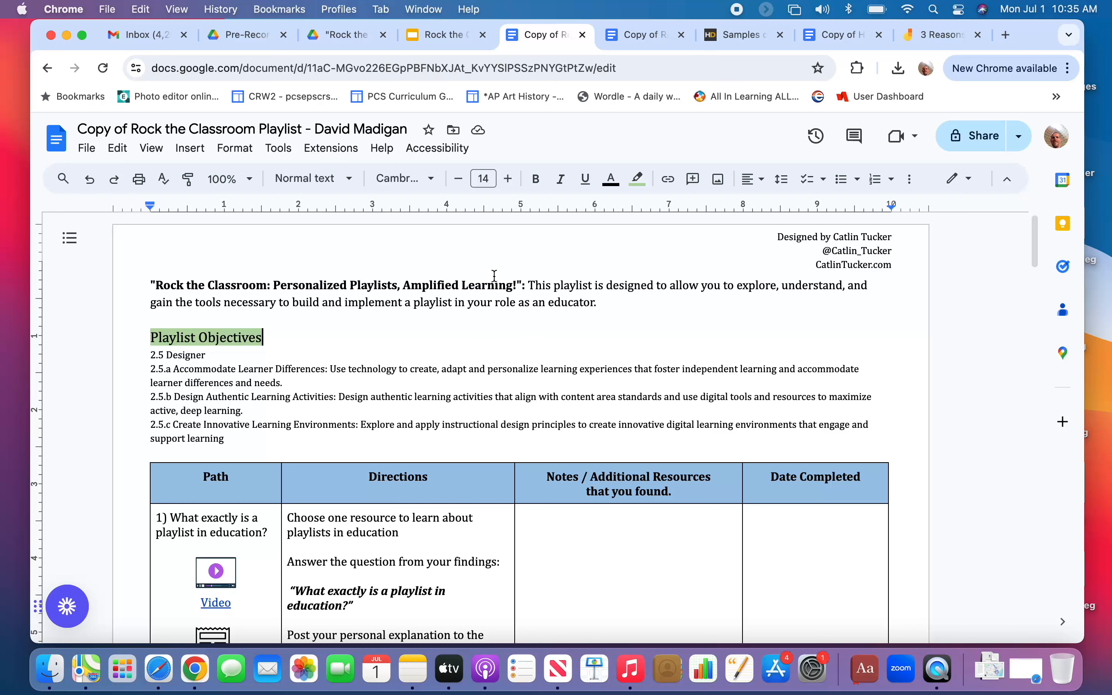
pyautogui.moveTo(750, 15)
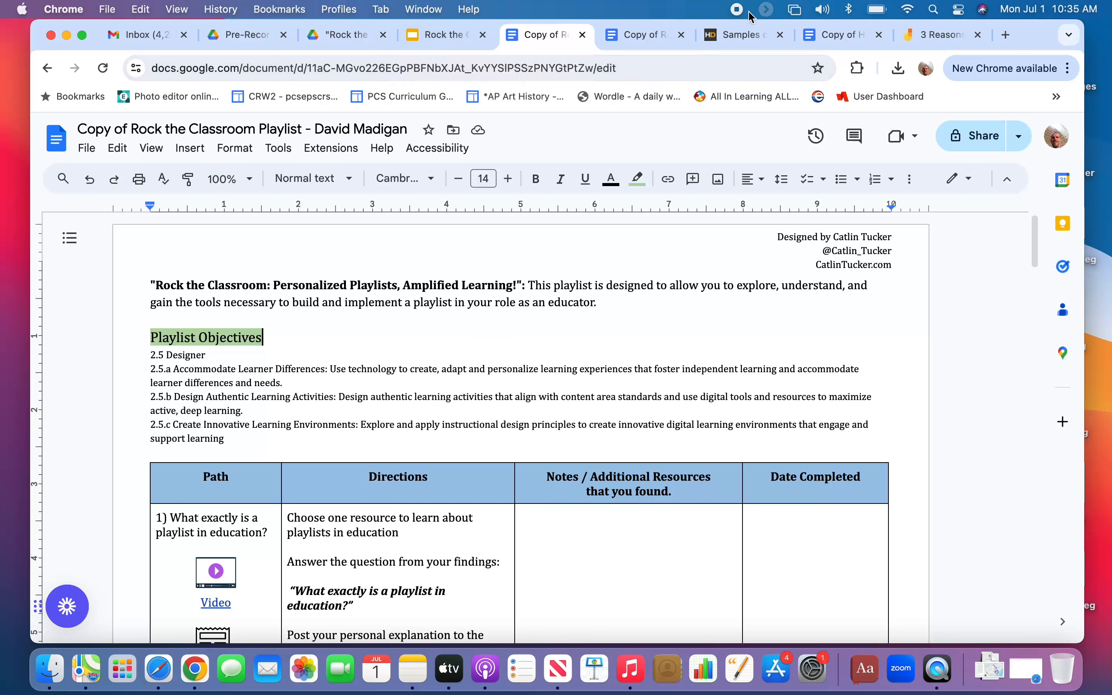